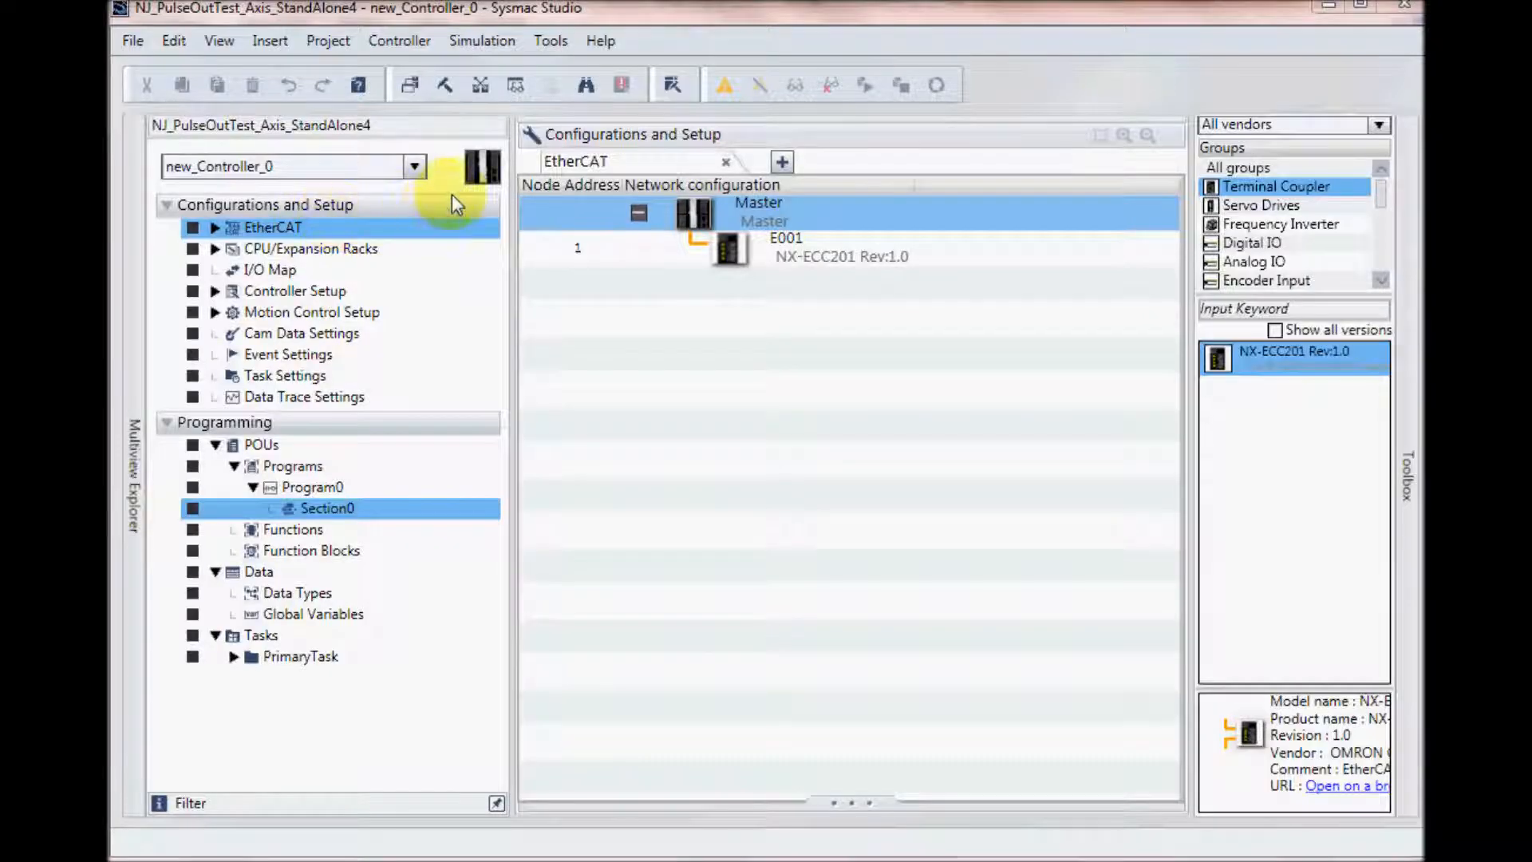
mouse_move(476, 182)
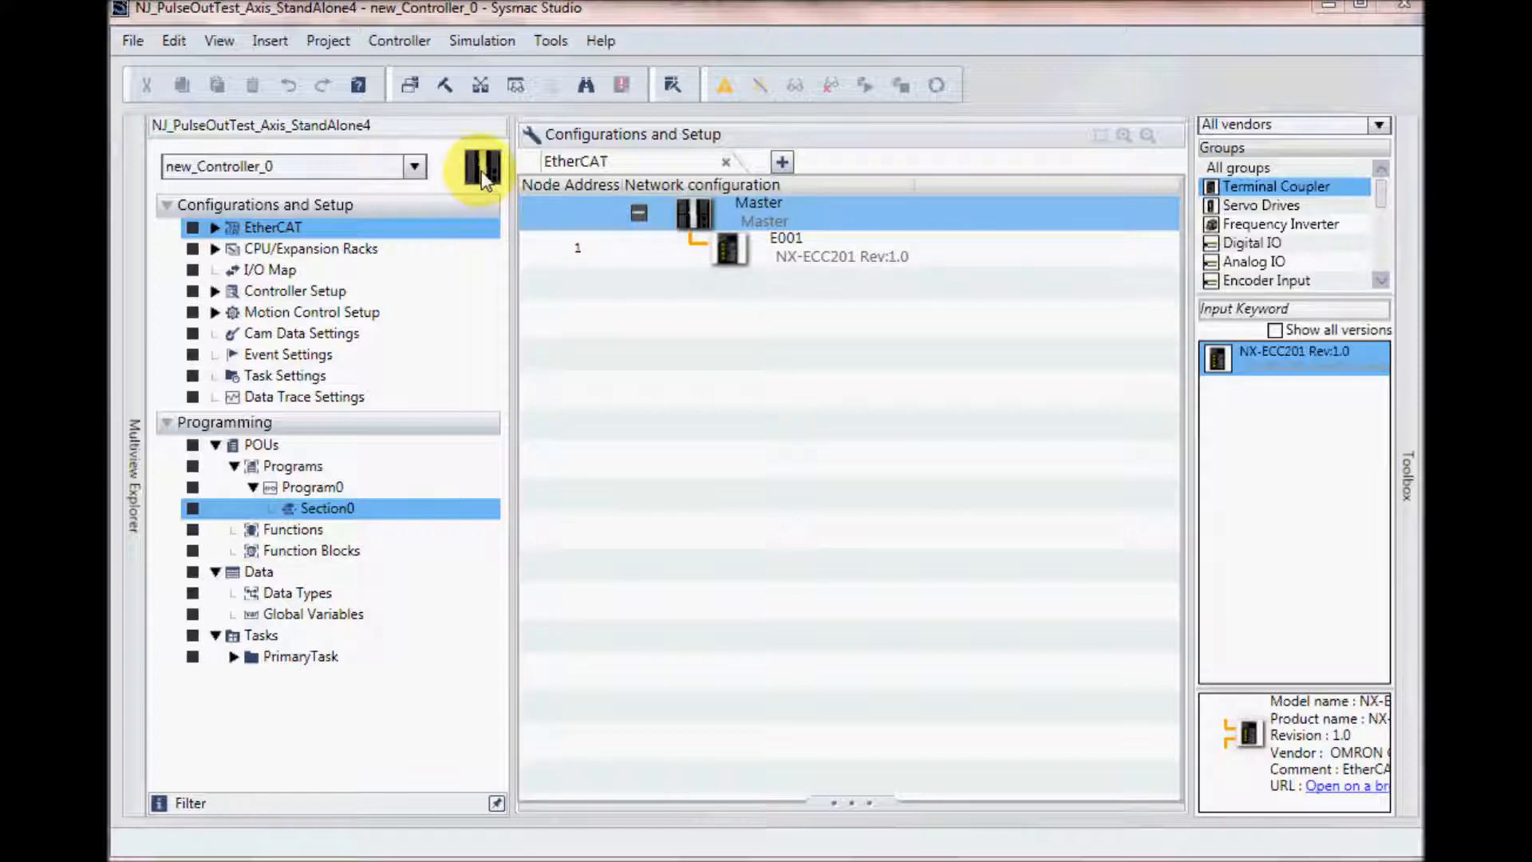
mouse_move(483, 171)
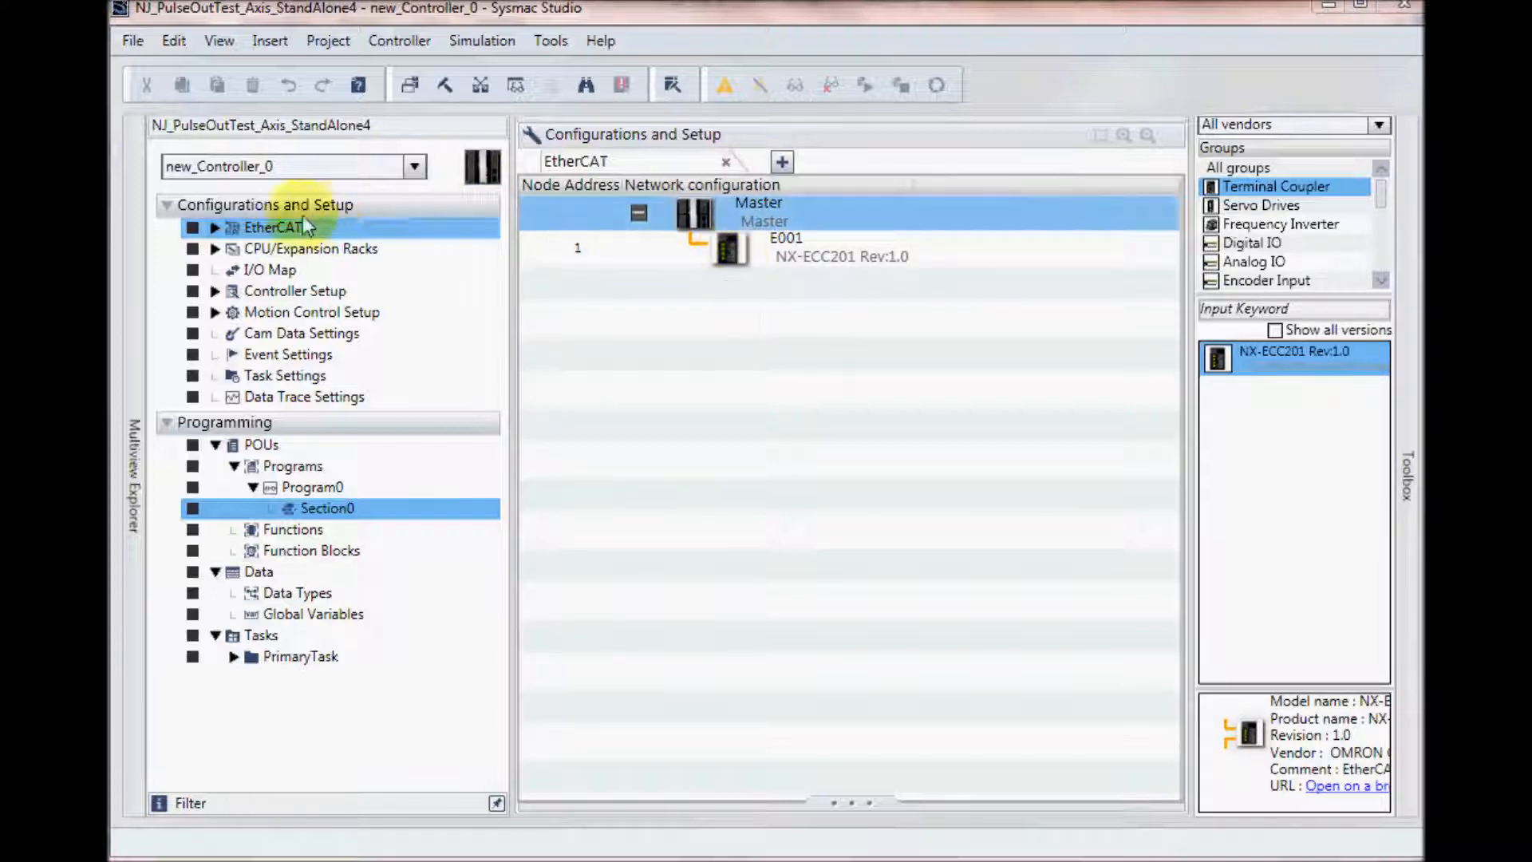
Open the parameter settings of Unit 3, the NX-PG0122 pulse output unit under EtherCAT Node1.
click(214, 227)
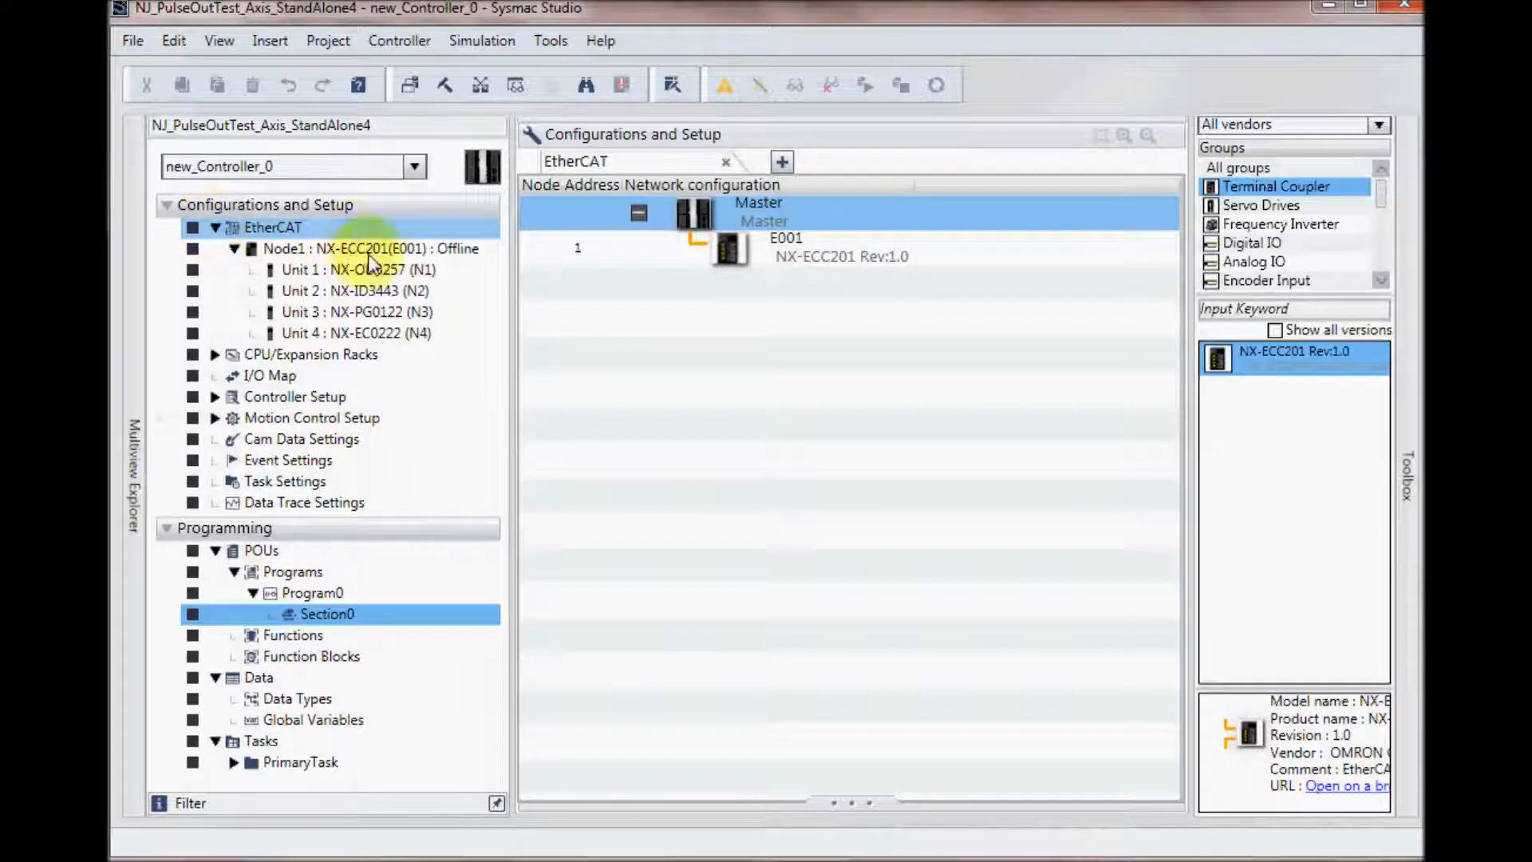
mouse_move(391, 295)
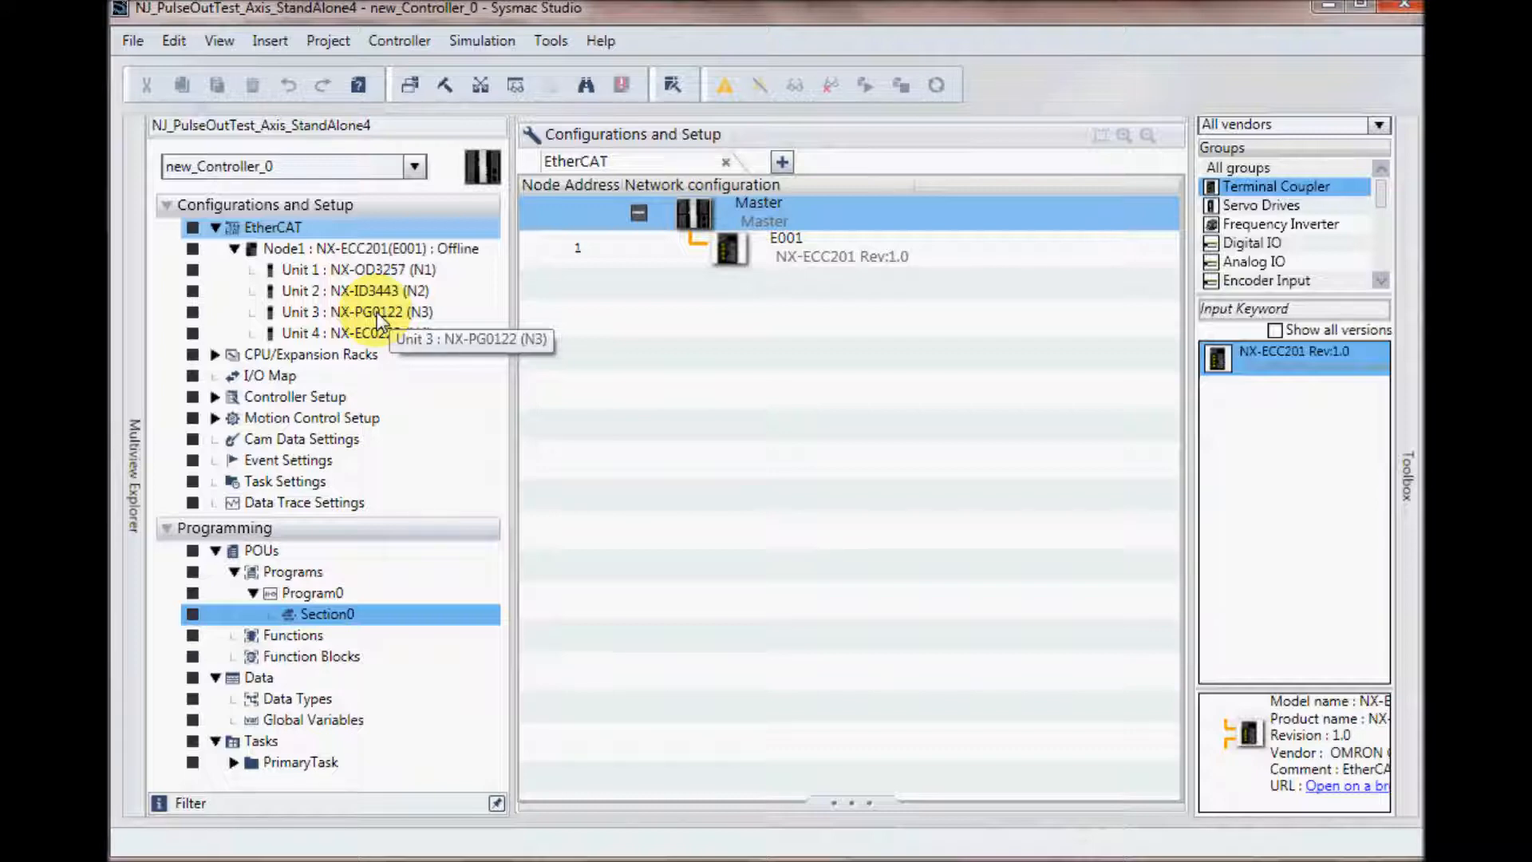
click(352, 312)
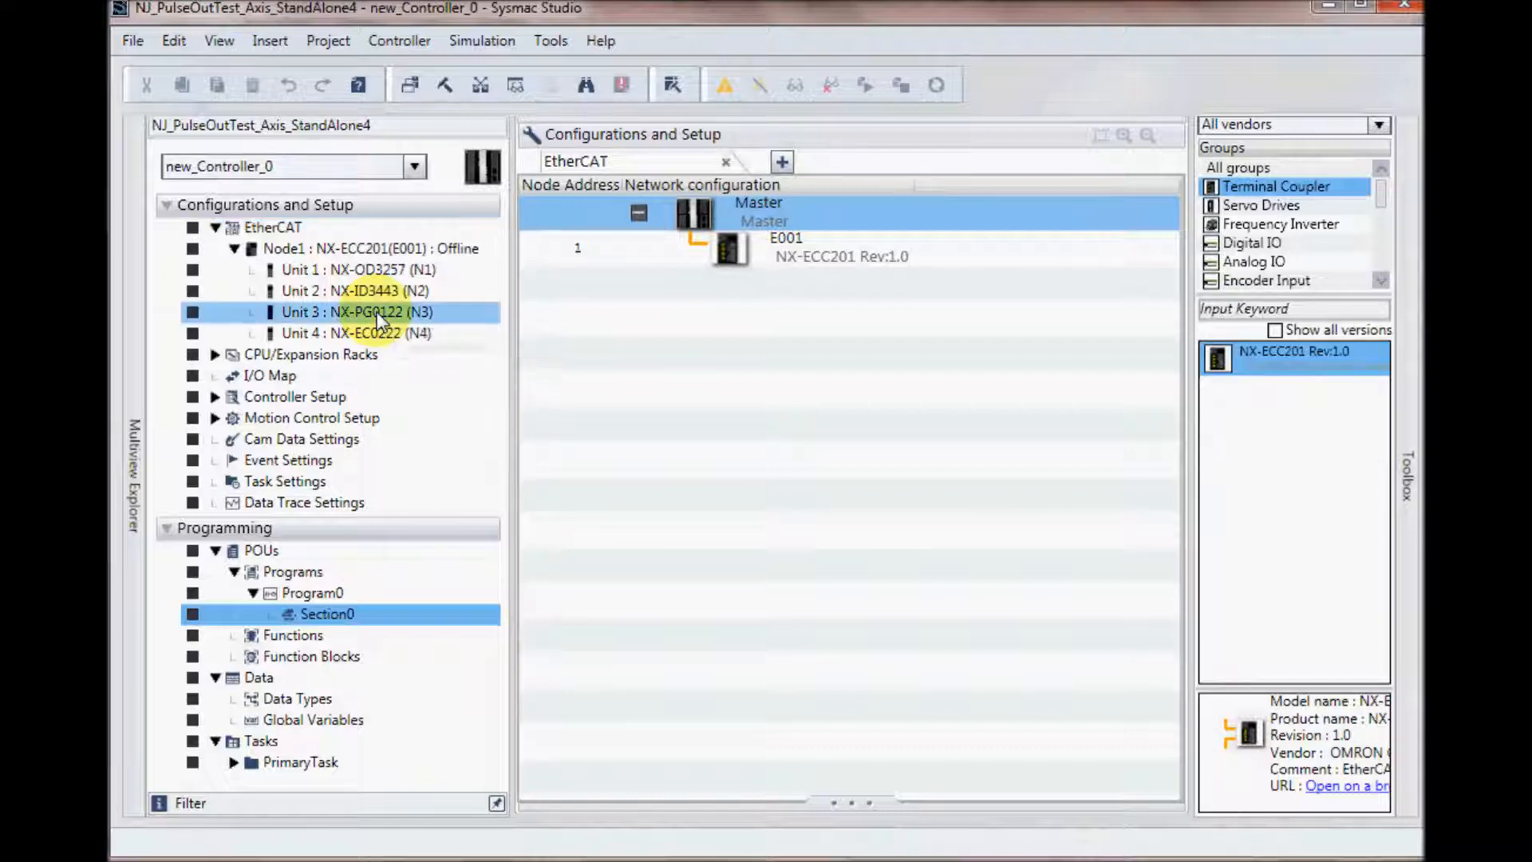
double_click(344, 312)
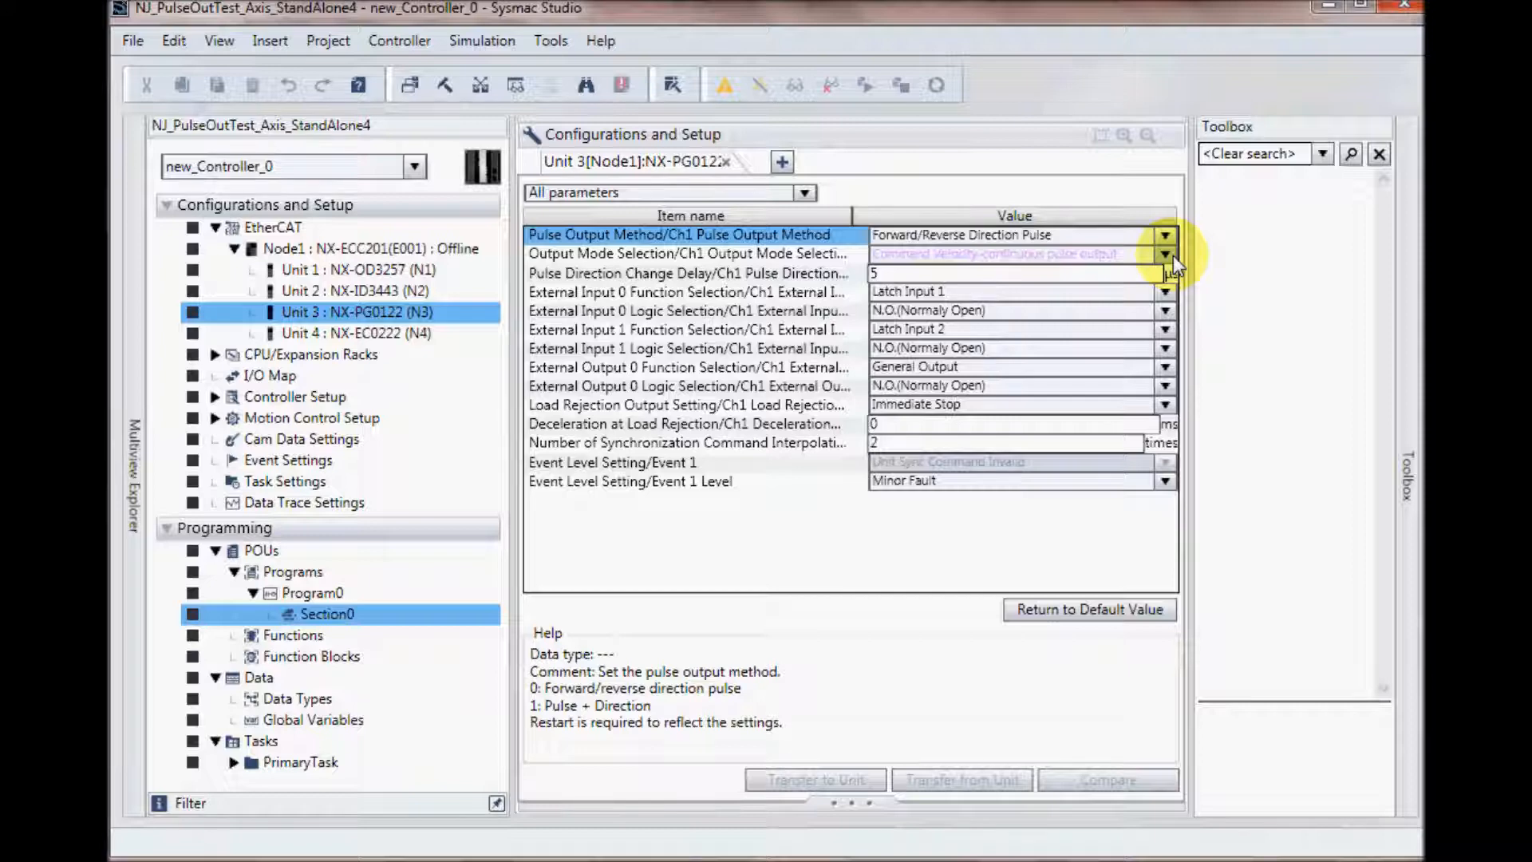
Show the help text for the Output Mode Selection/Ch1 parameter (velocity-continuous pulse output).
click(684, 253)
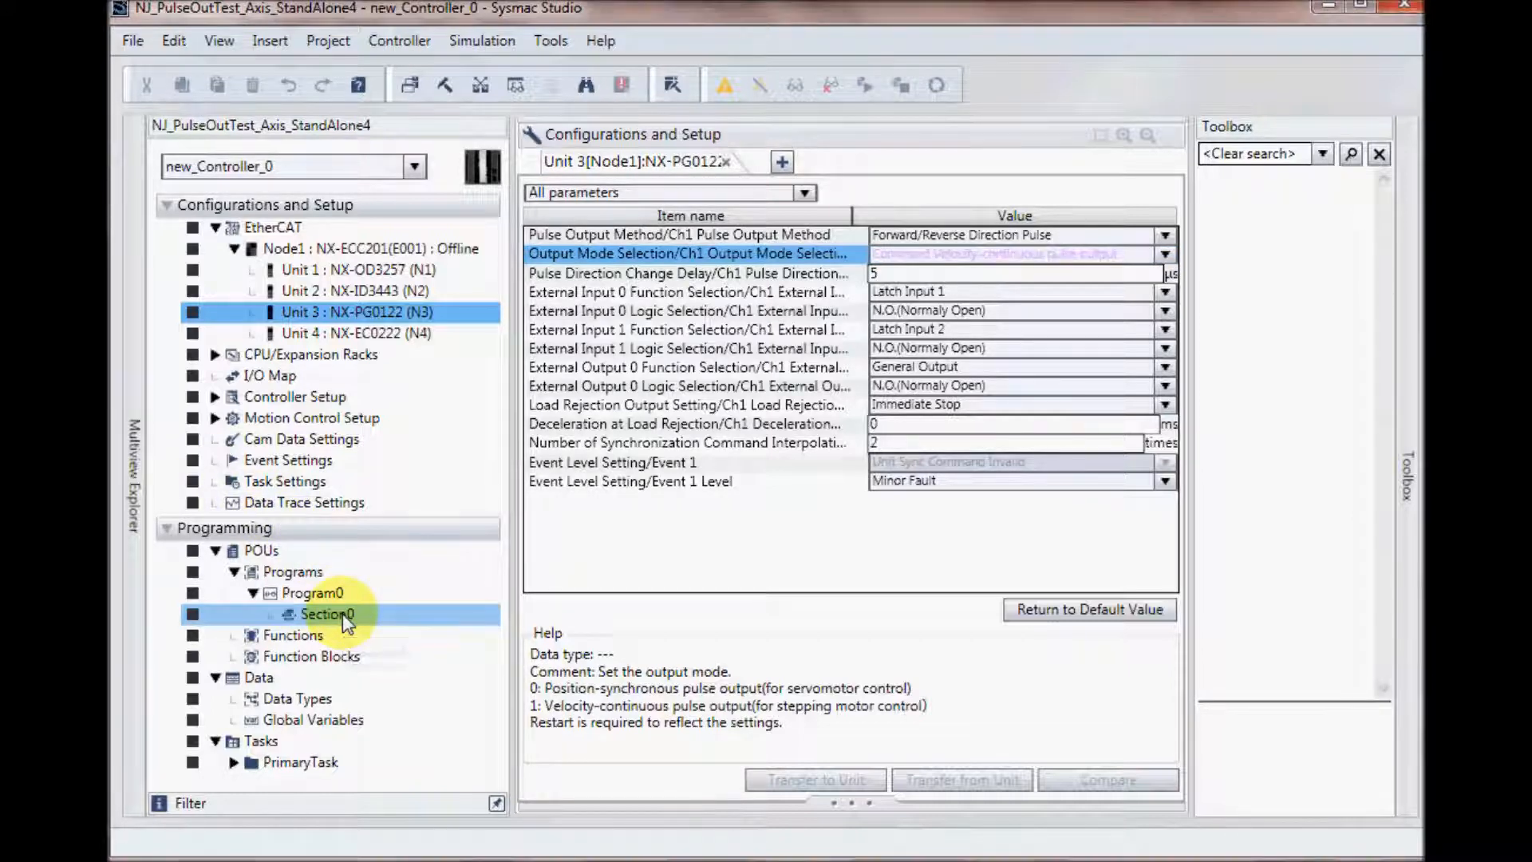
Open Program0's Section0 ladder editor with its internal variable table.
double_click(326, 614)
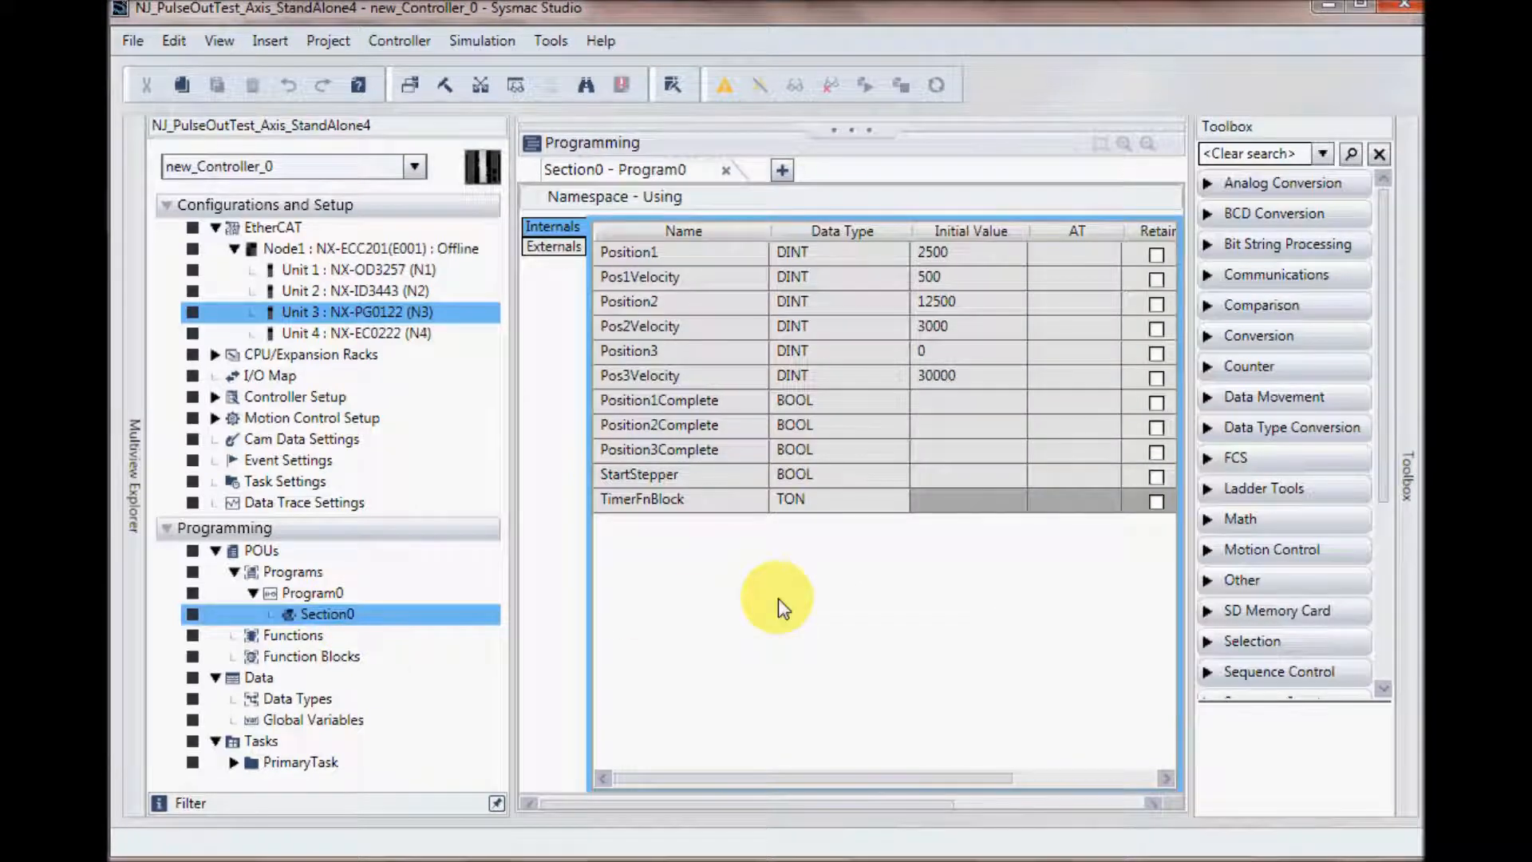
mouse_move(689, 256)
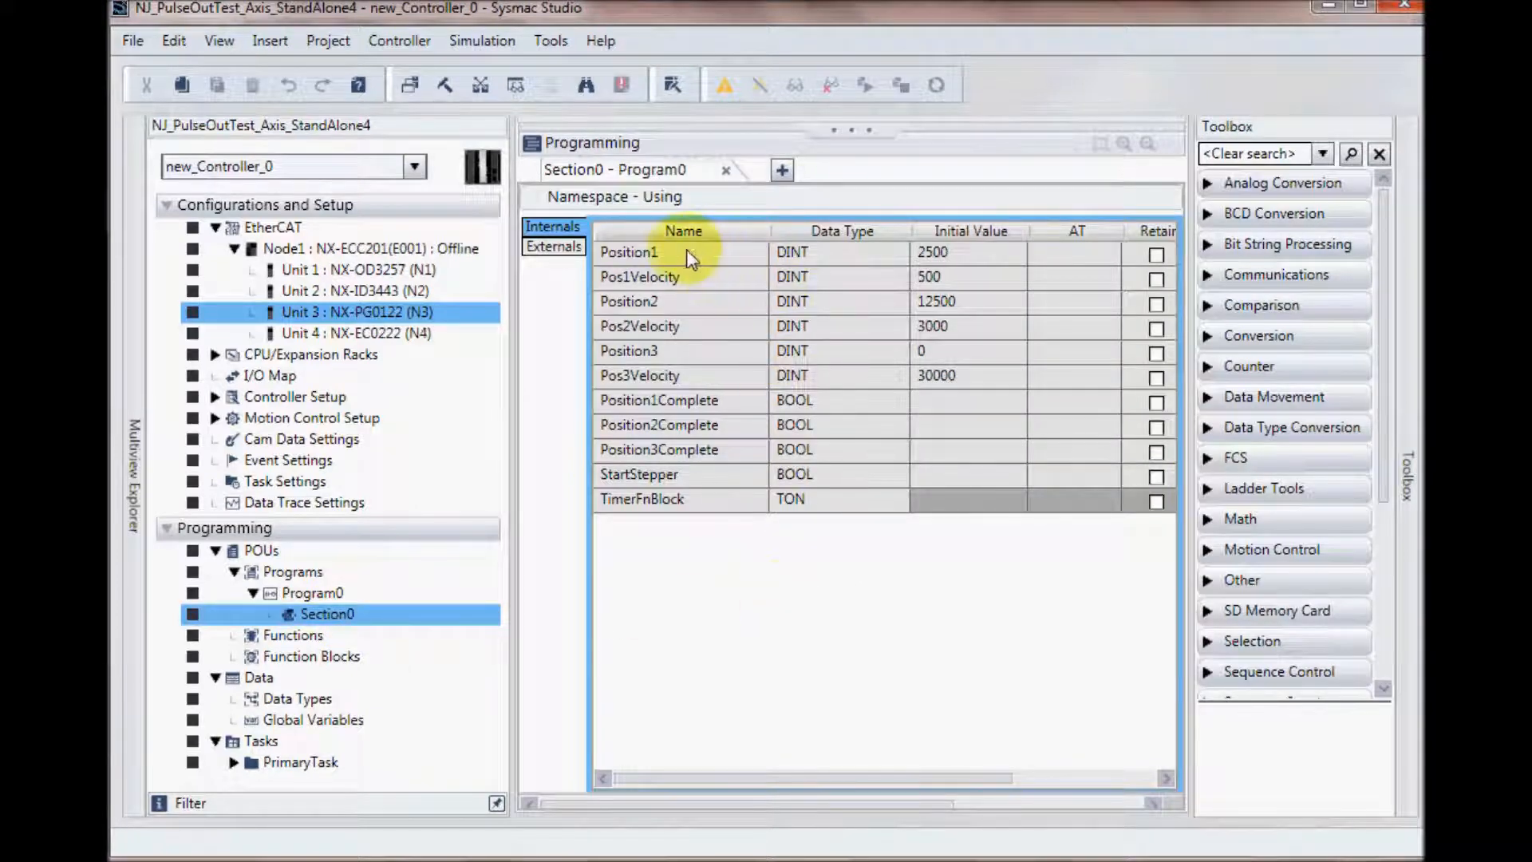
mouse_move(684, 259)
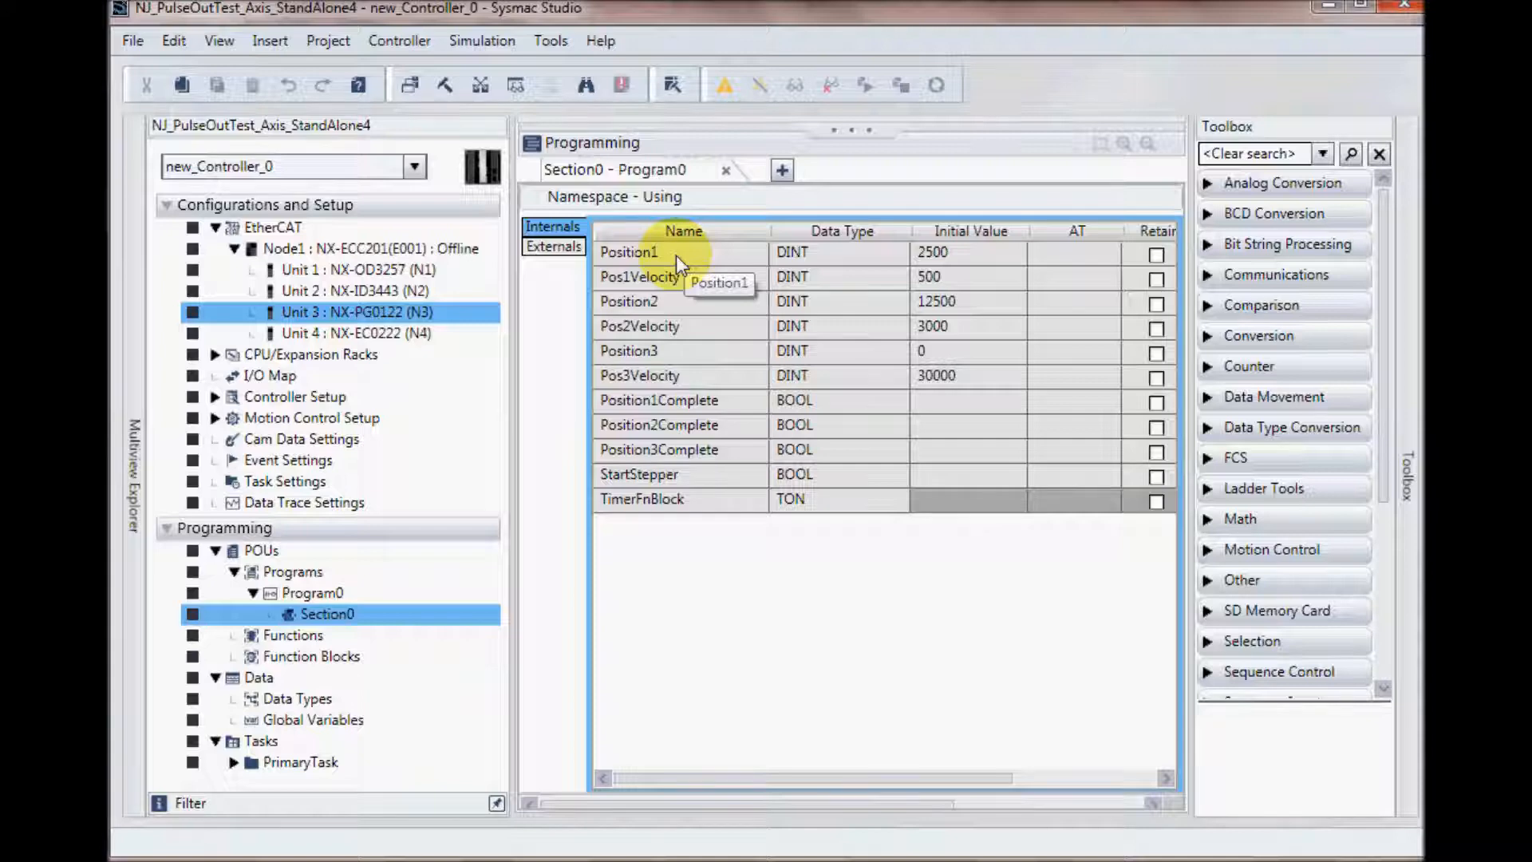
mouse_move(688, 283)
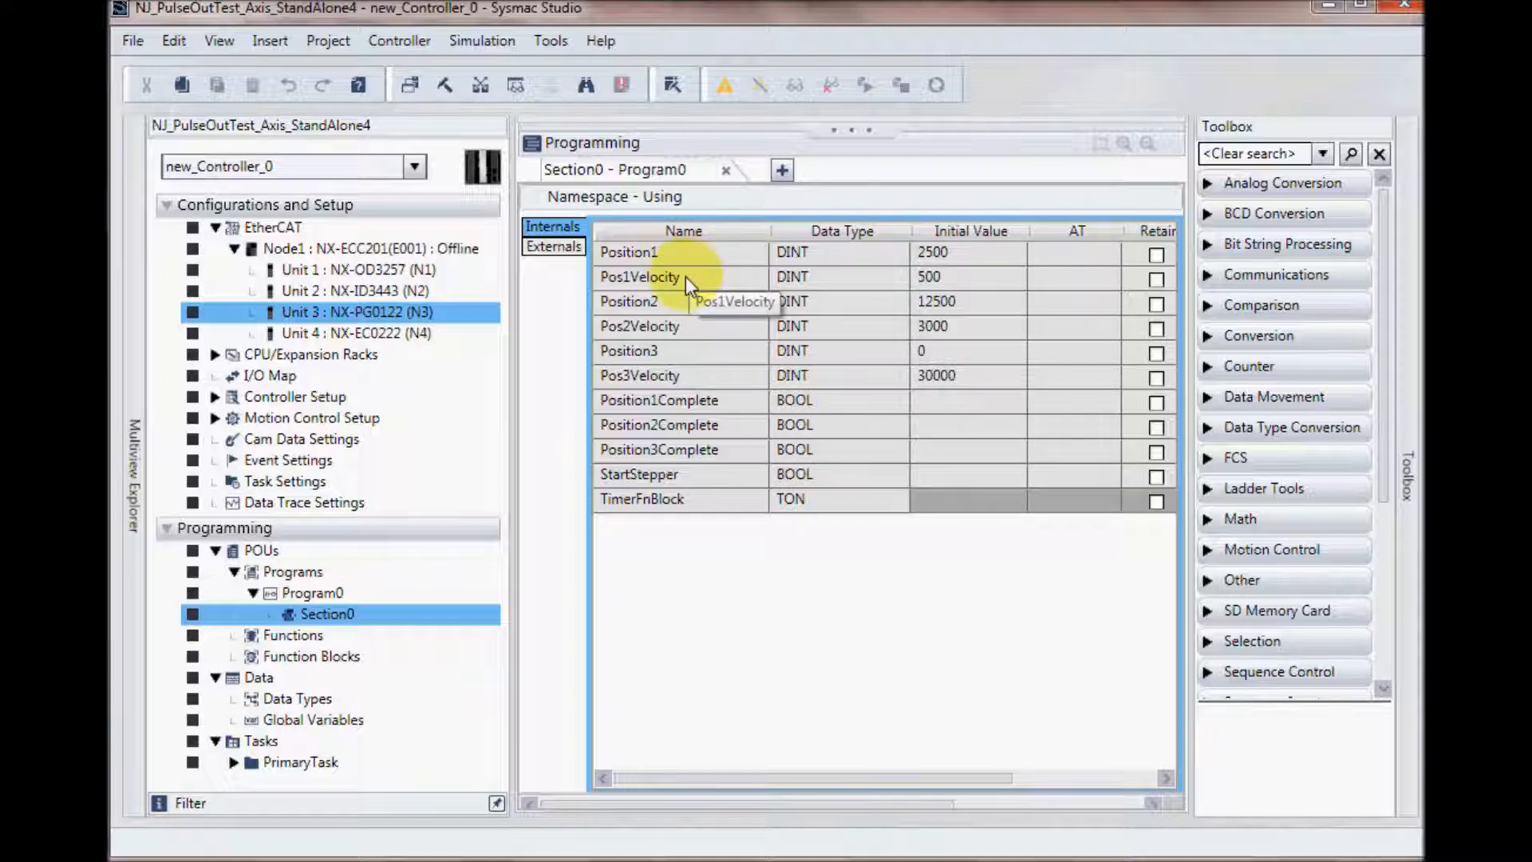
mouse_move(697, 330)
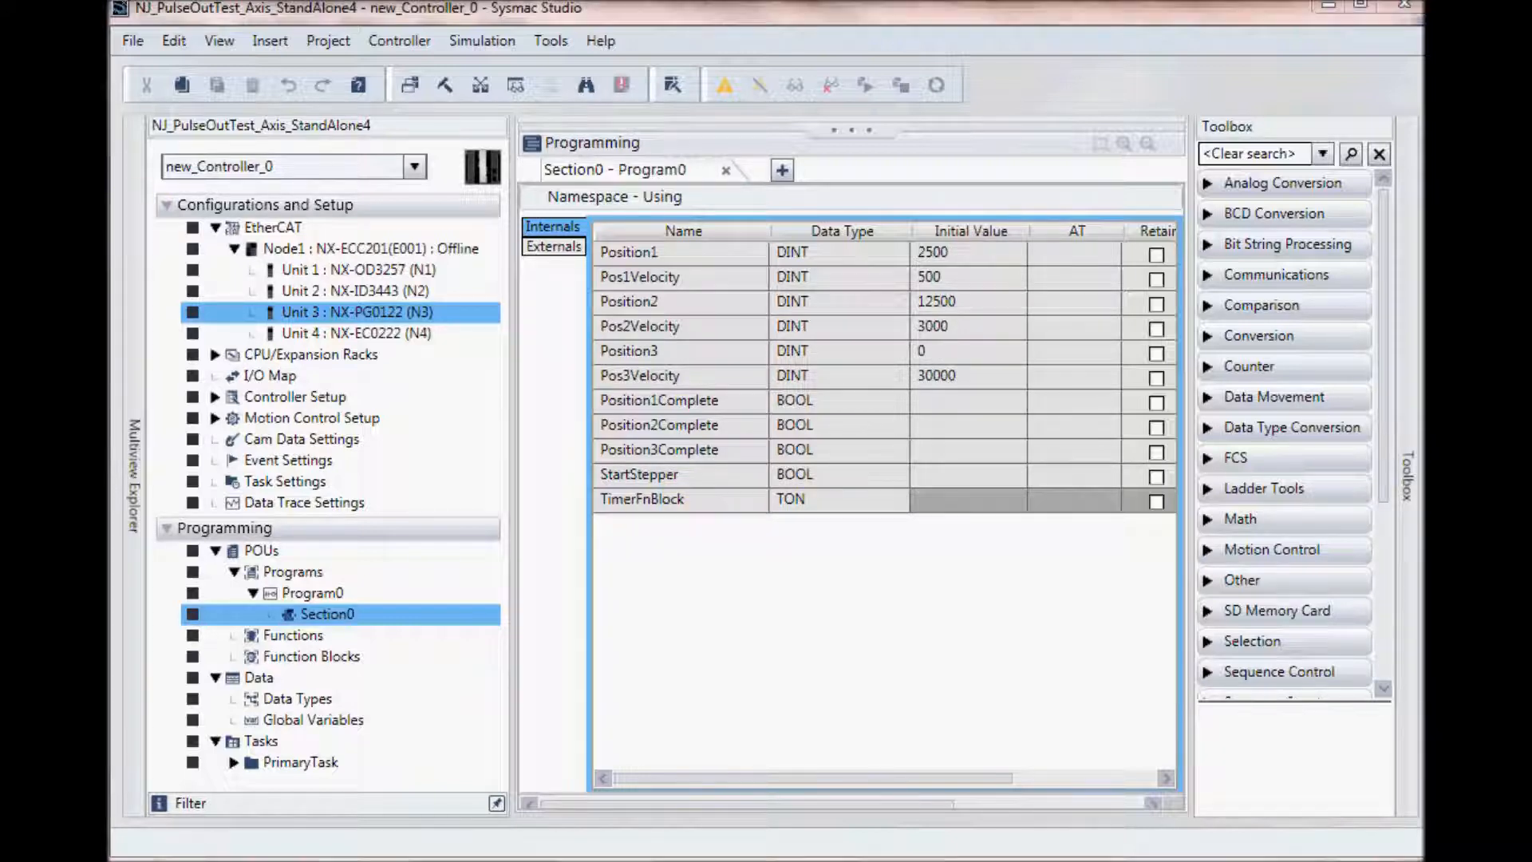
mouse_move(948, 269)
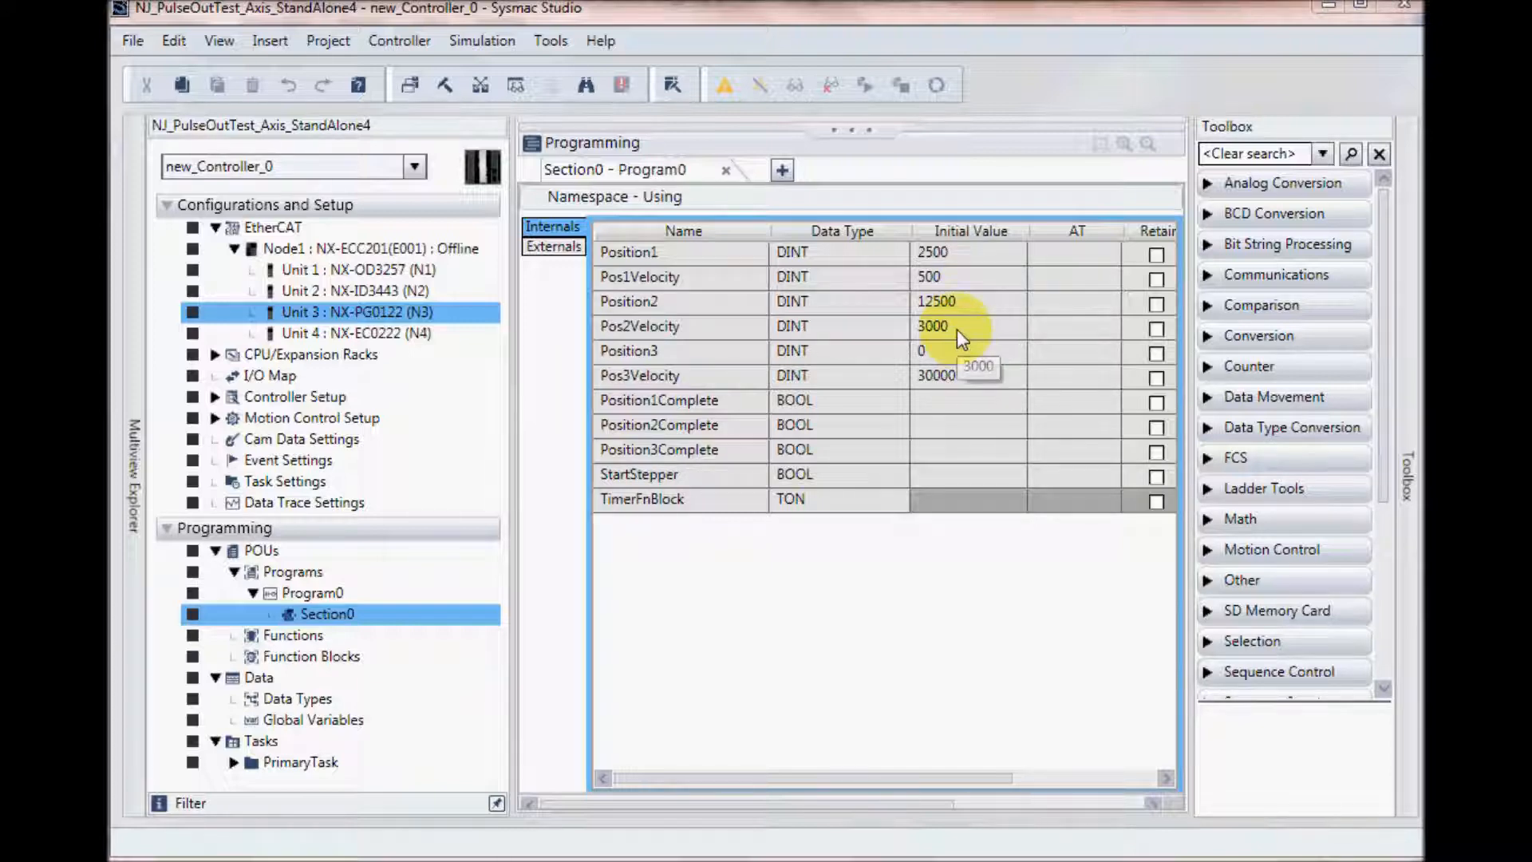
mouse_move(975, 340)
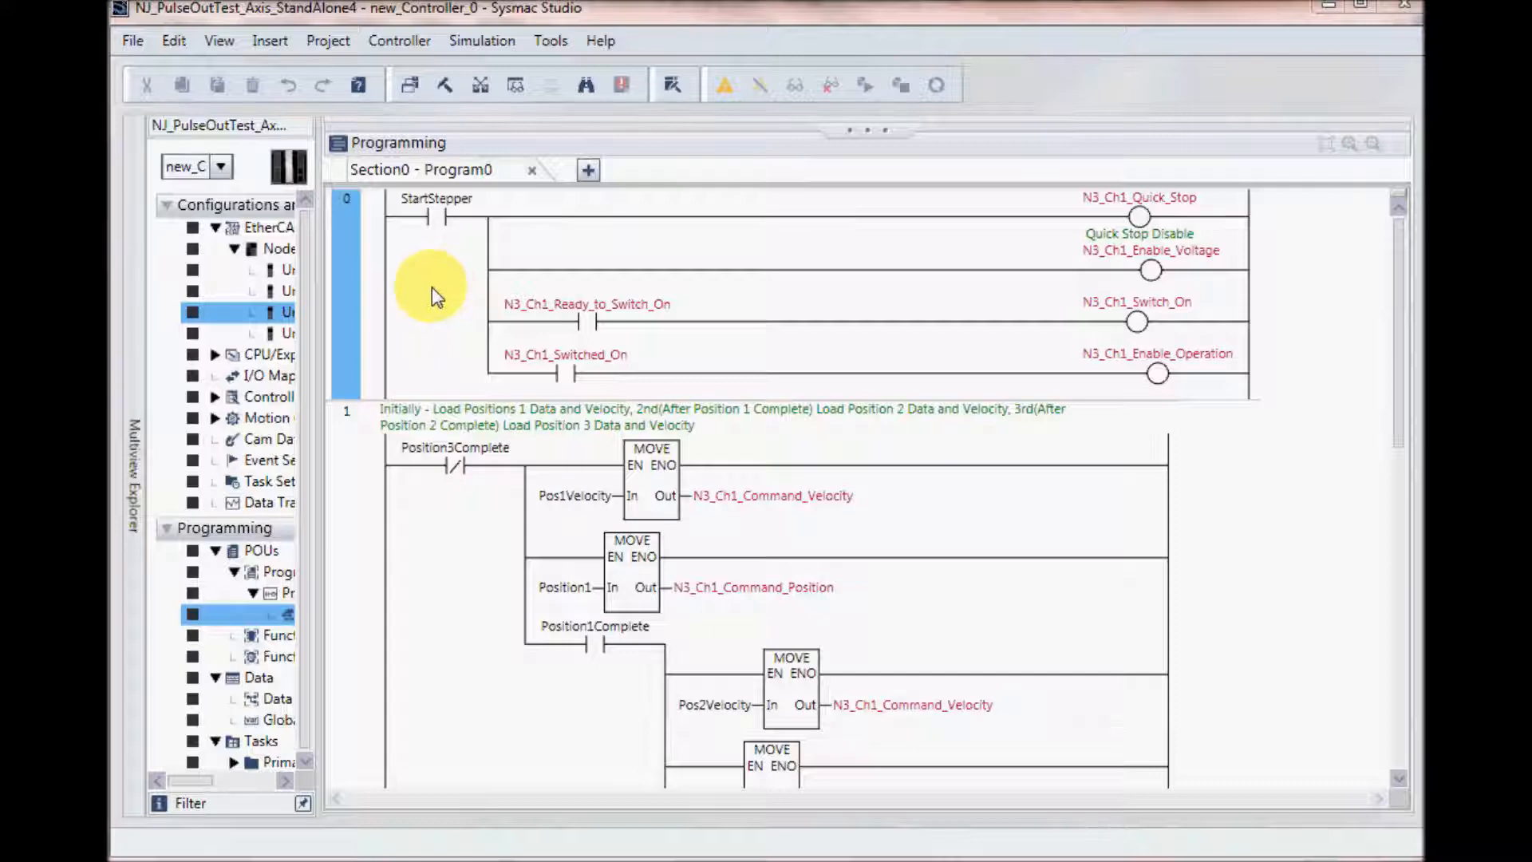
mouse_move(441, 220)
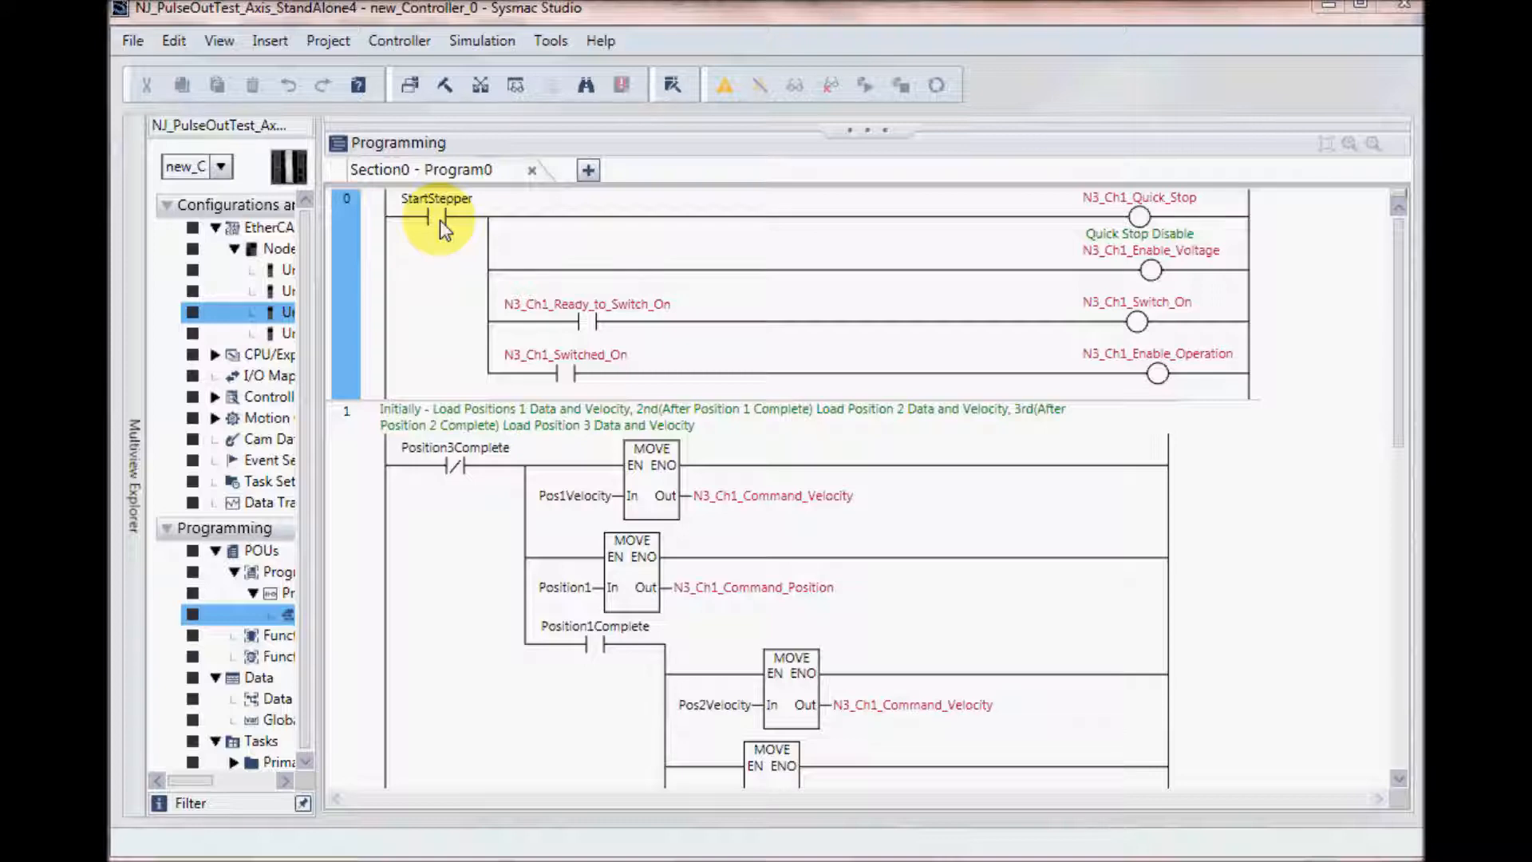
mouse_move(672, 292)
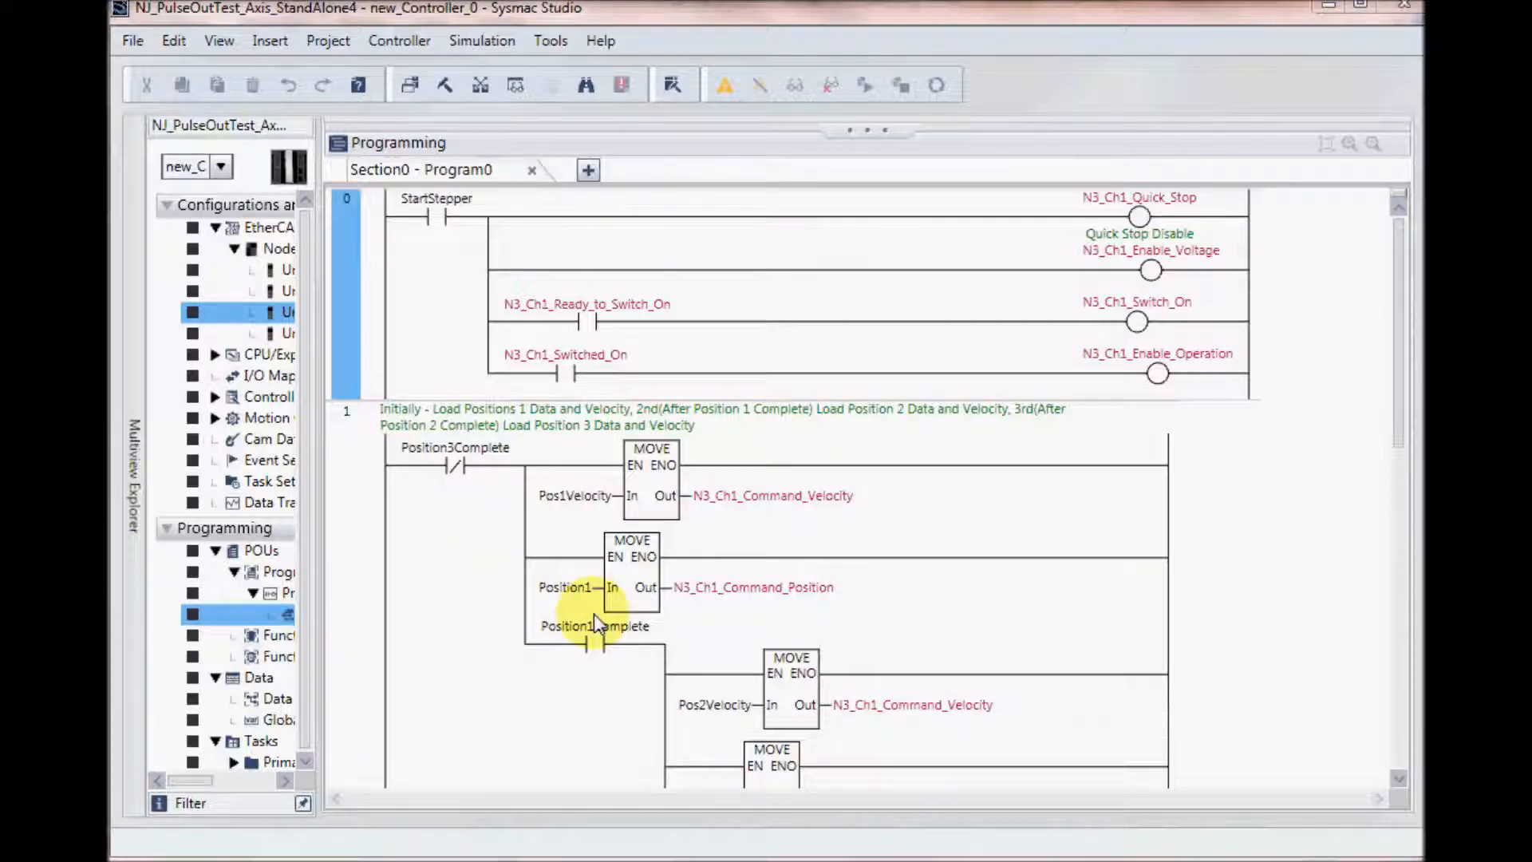
mouse_move(865, 571)
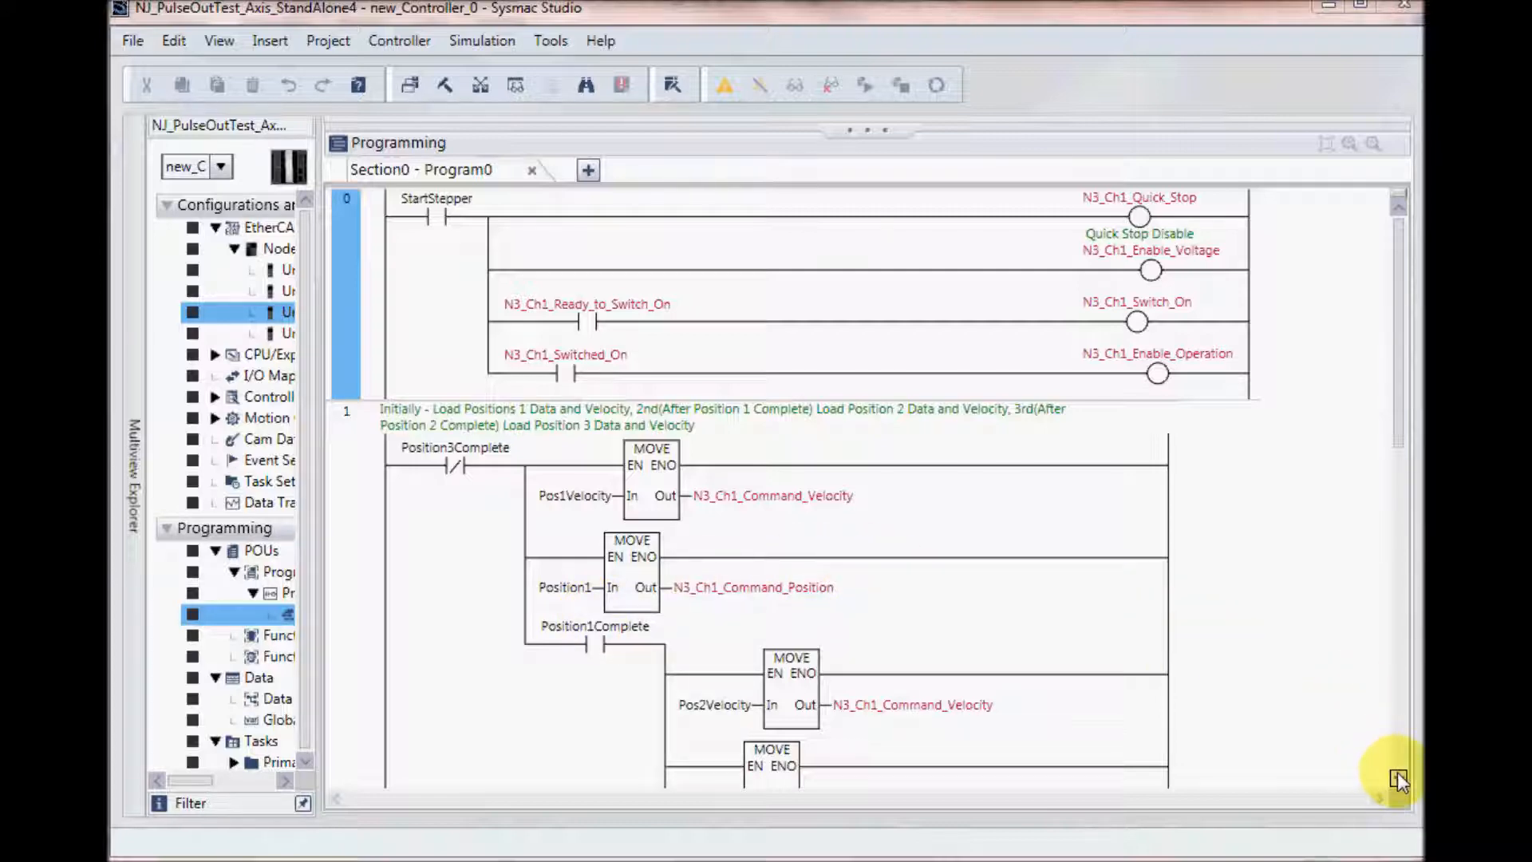
scroll(down, 3)
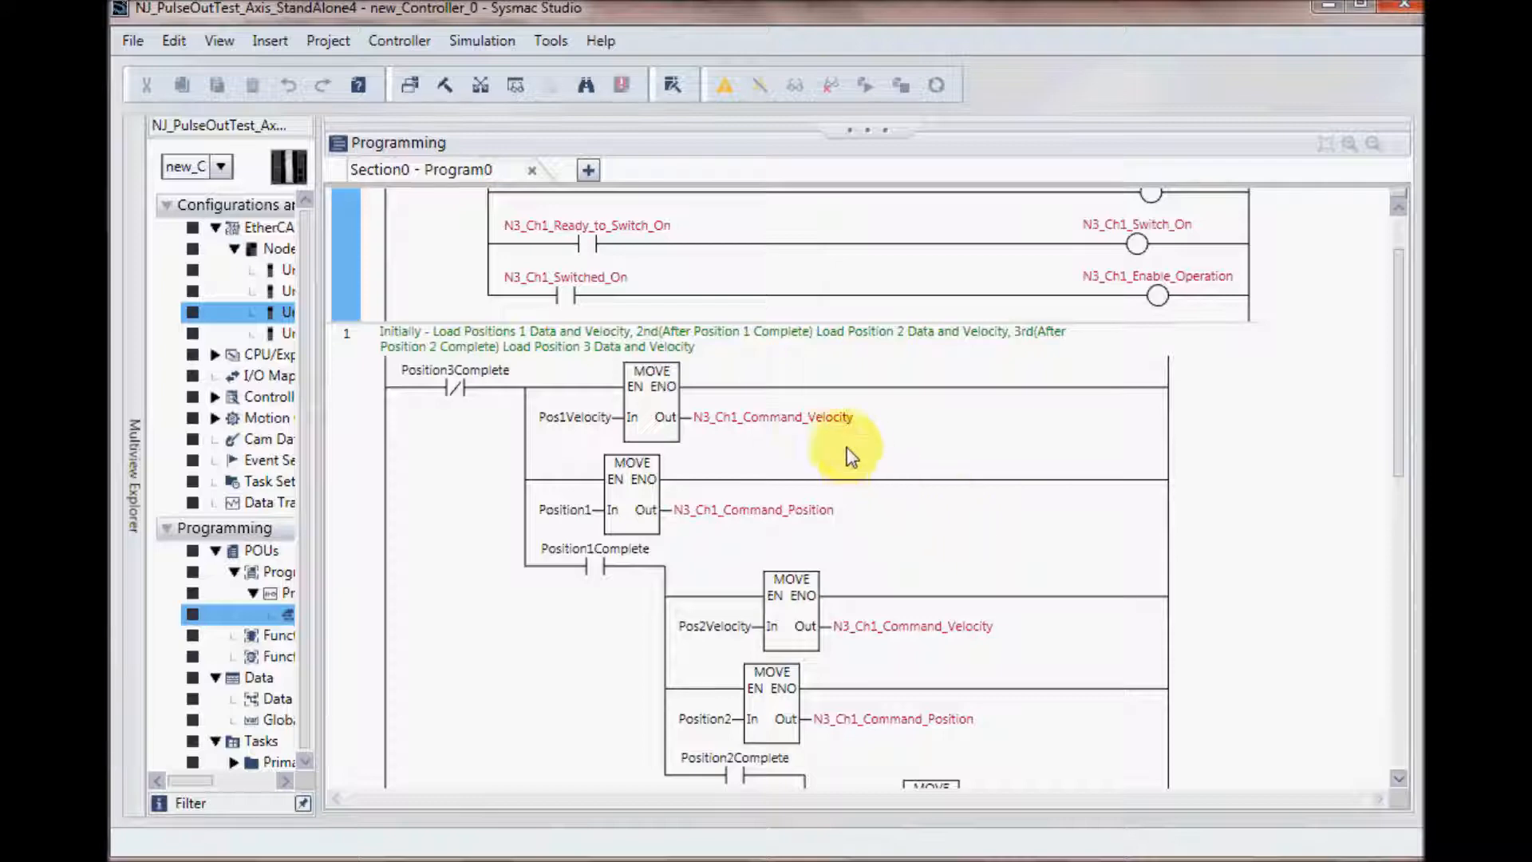
mouse_move(789, 527)
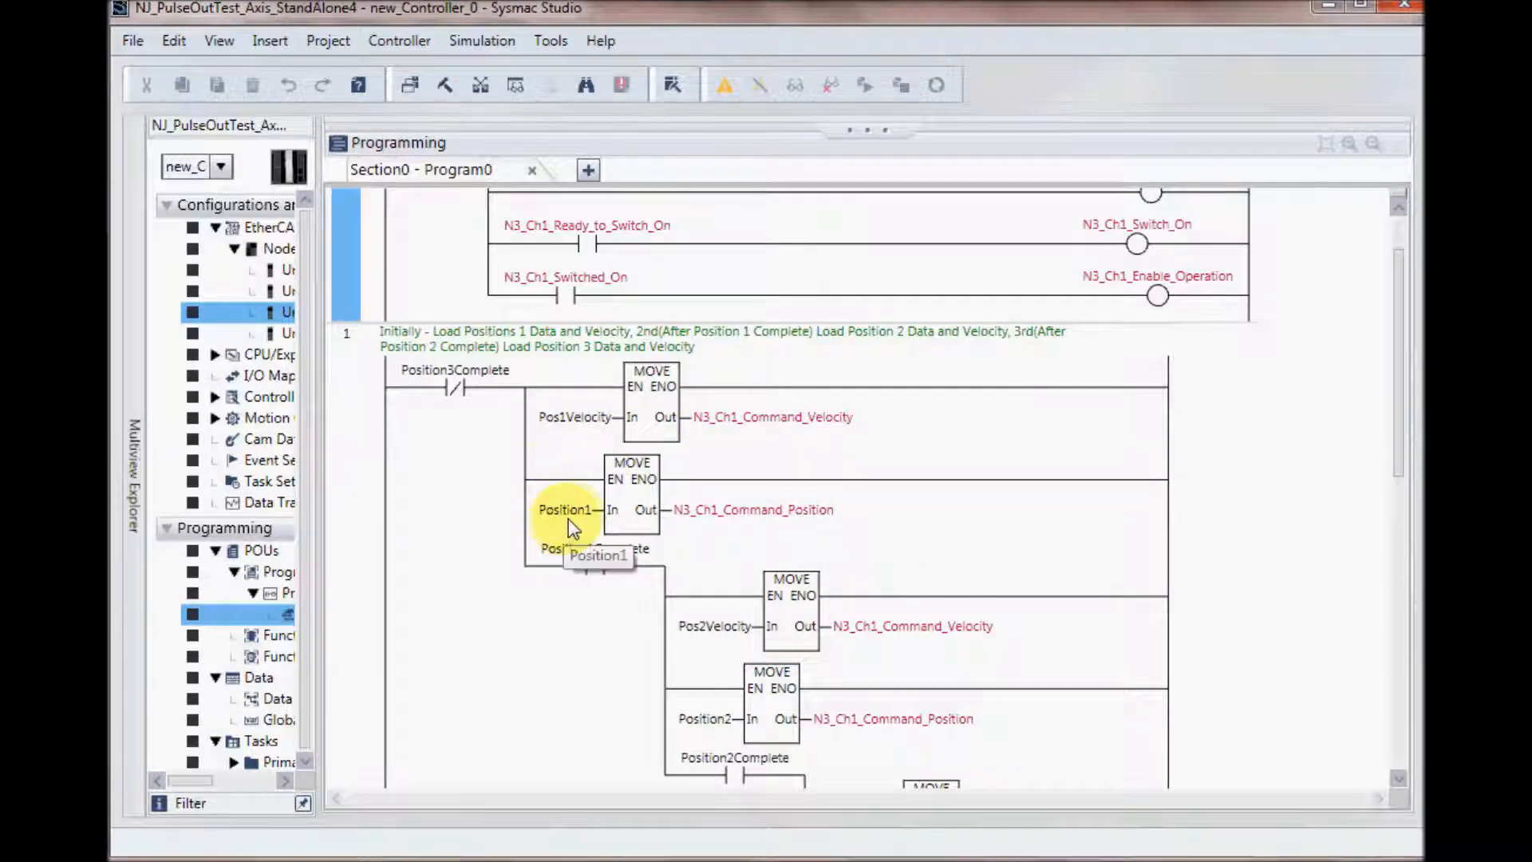
mouse_move(1393, 787)
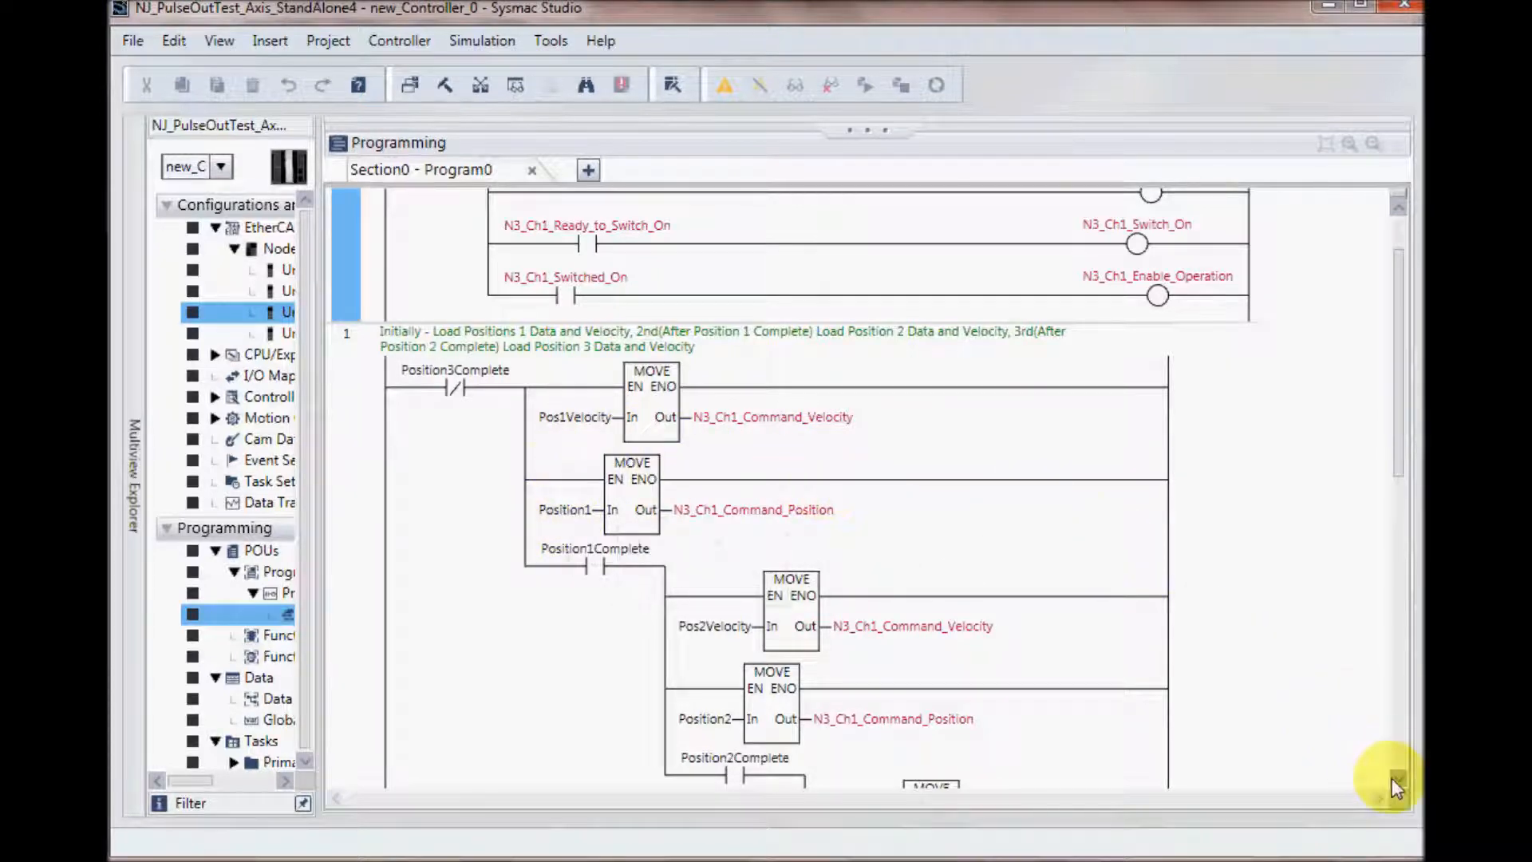
scroll(down, 3)
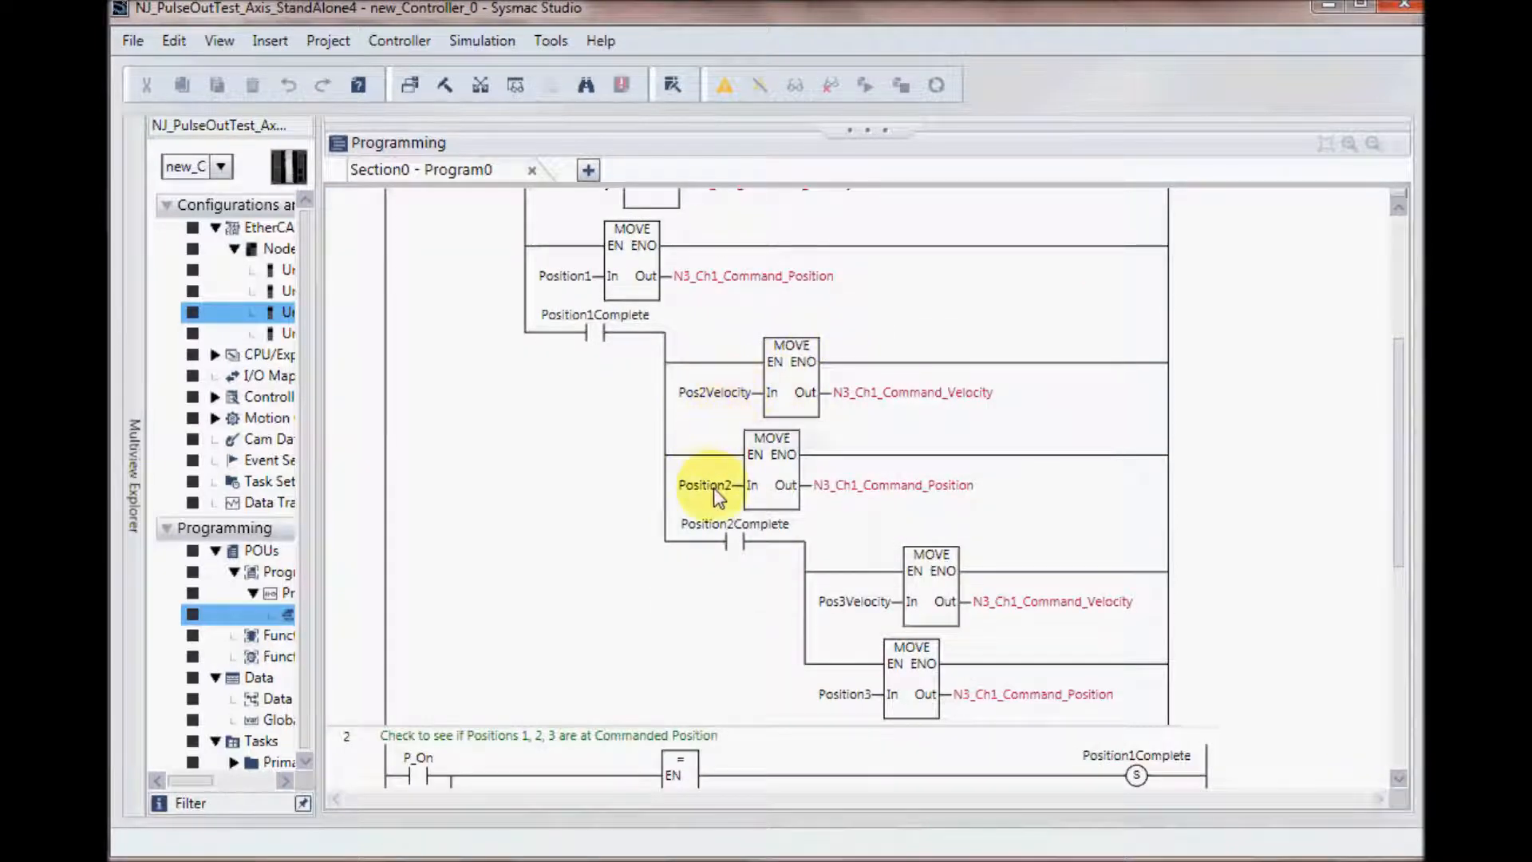
mouse_move(705, 484)
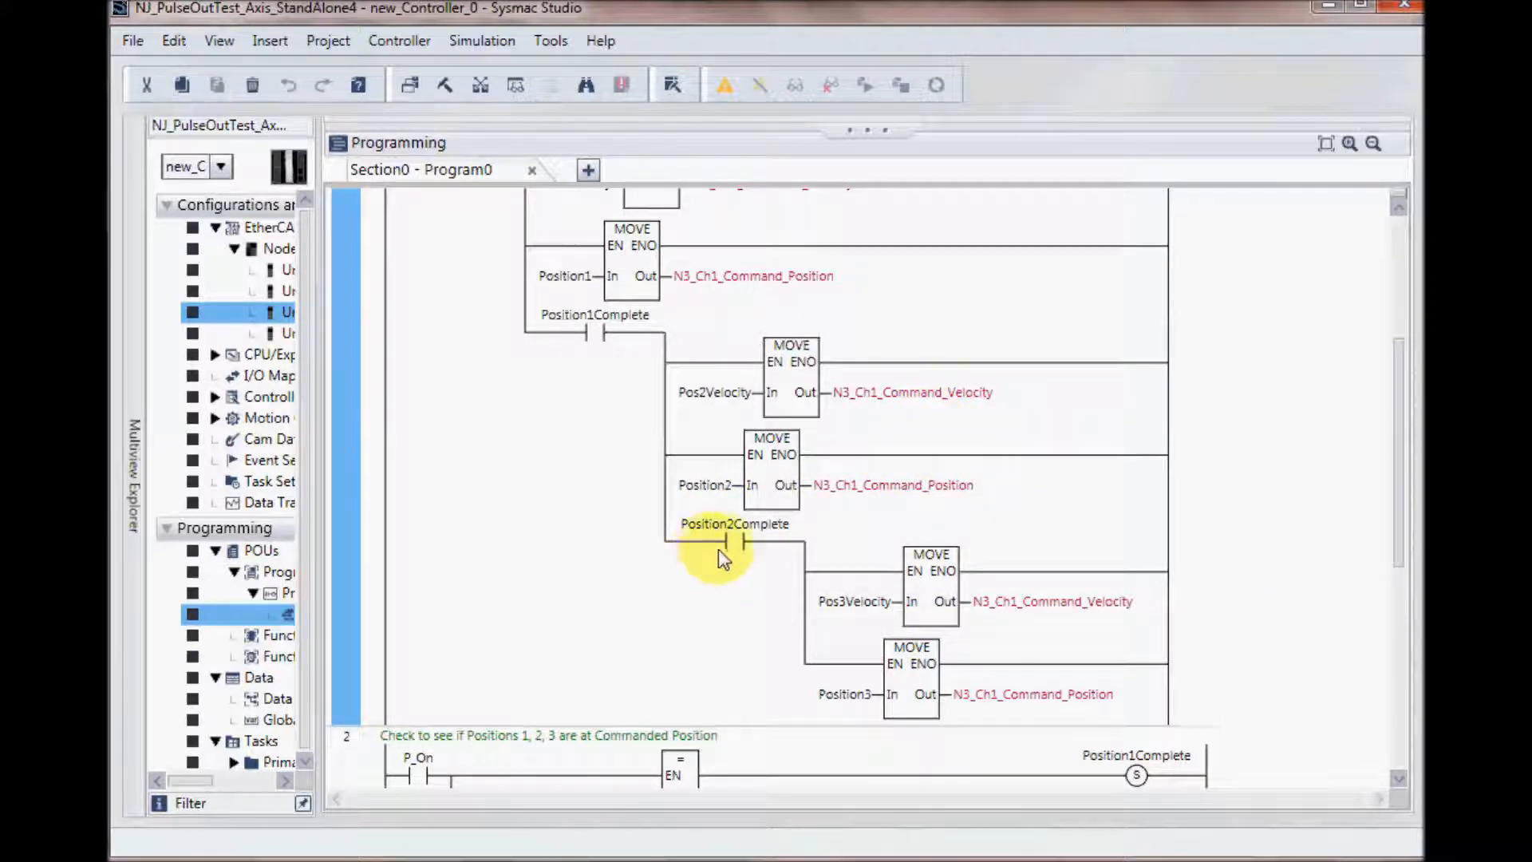
mouse_move(865, 699)
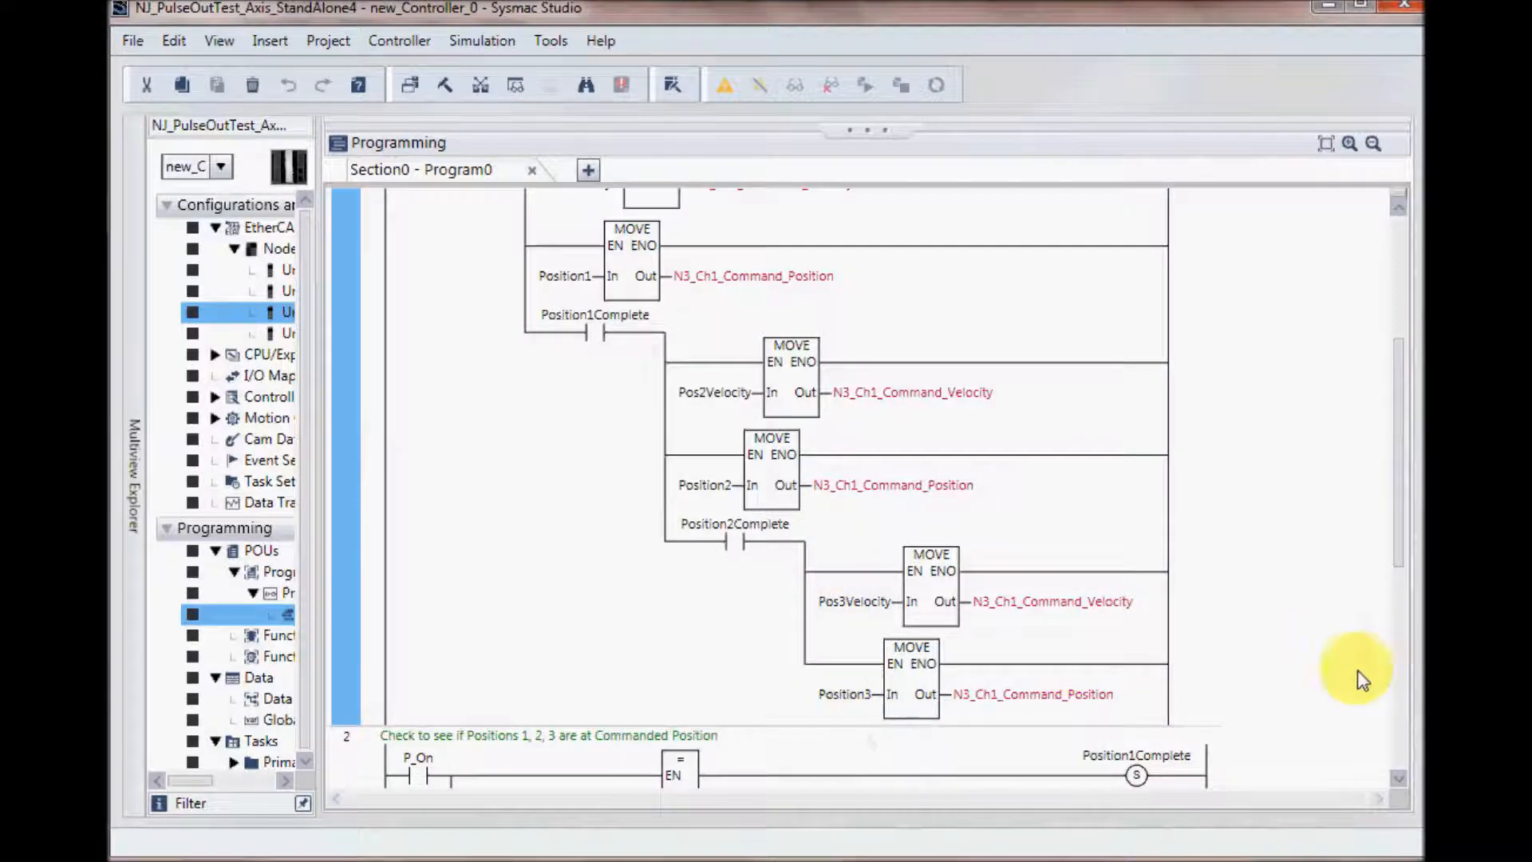
scroll(down, 3)
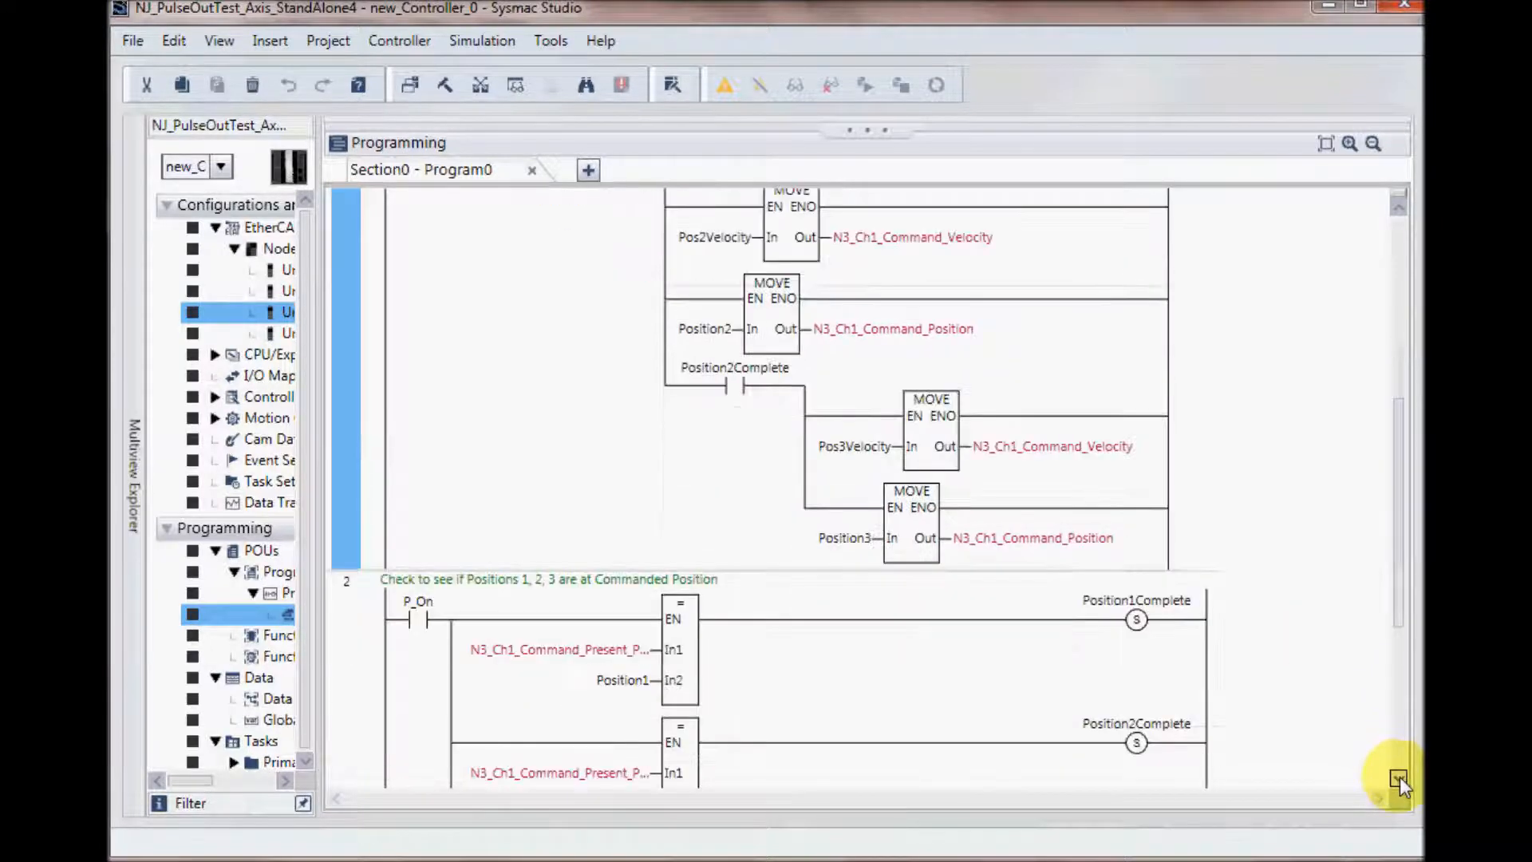
scroll(down, 3)
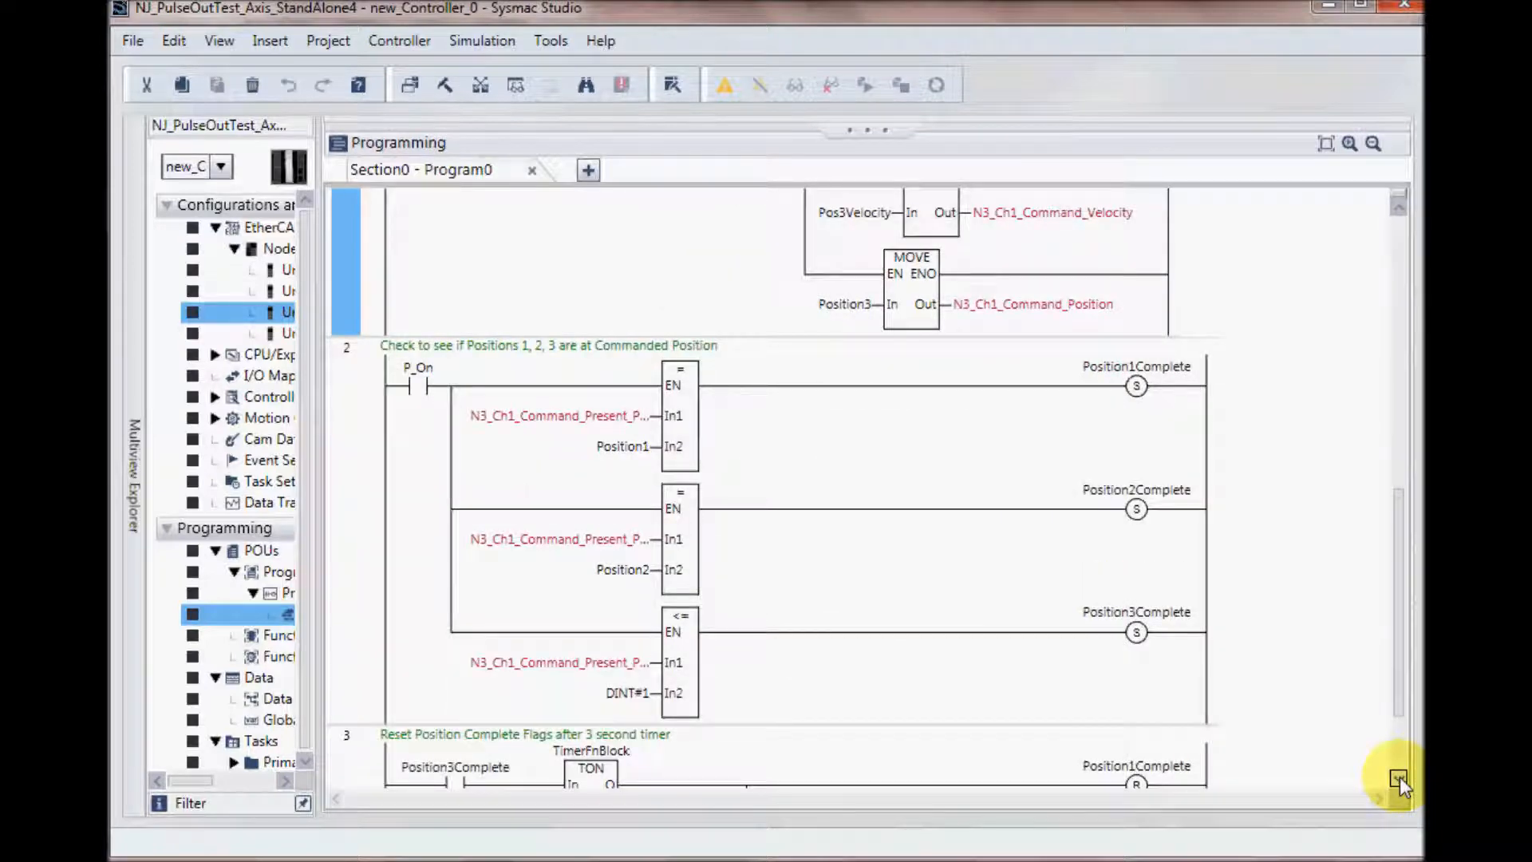
mouse_move(861, 426)
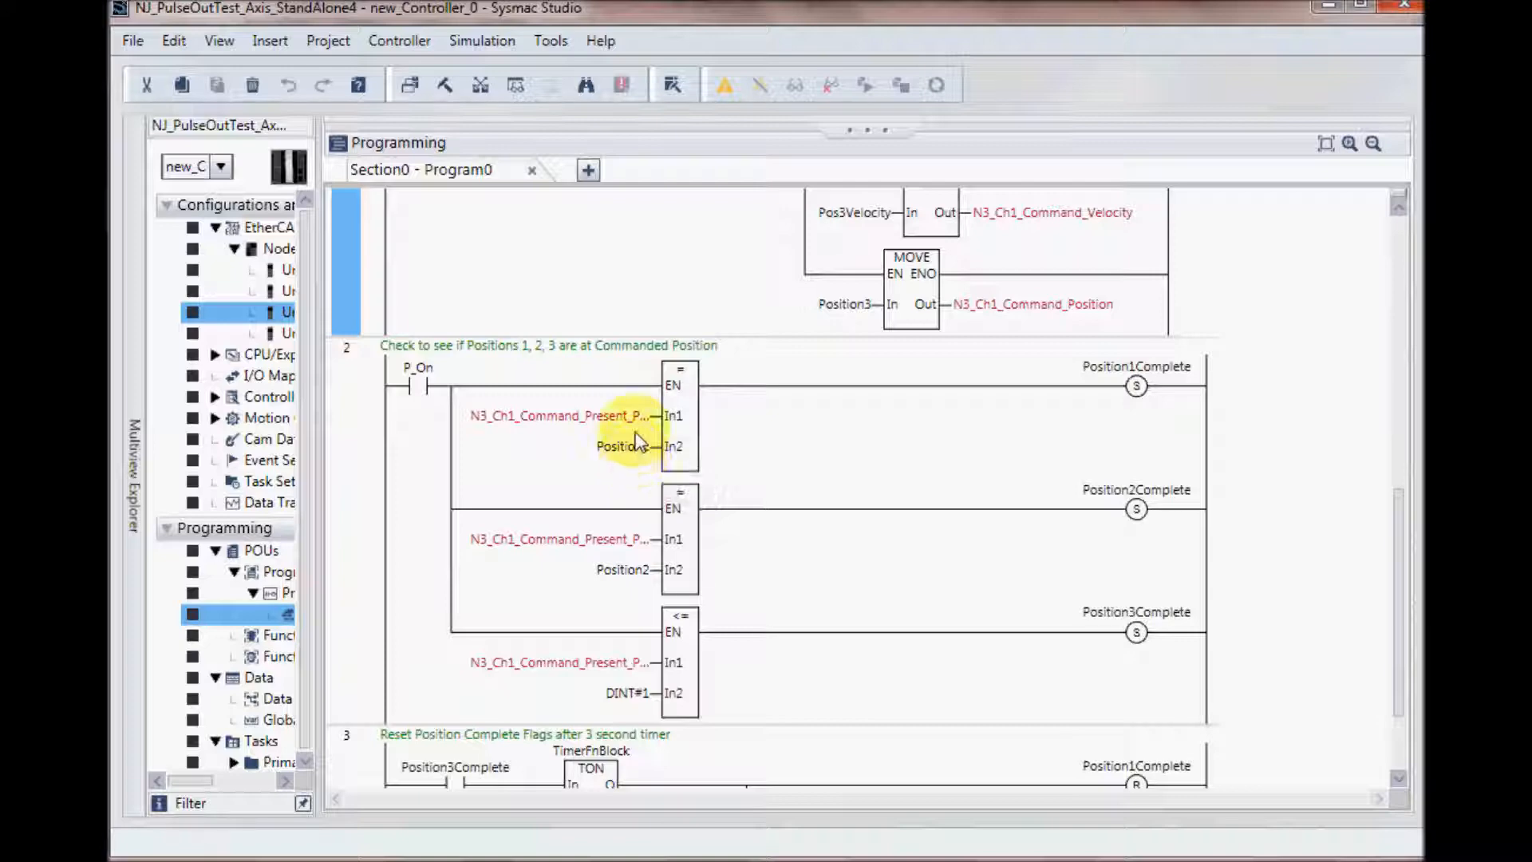
mouse_move(633, 430)
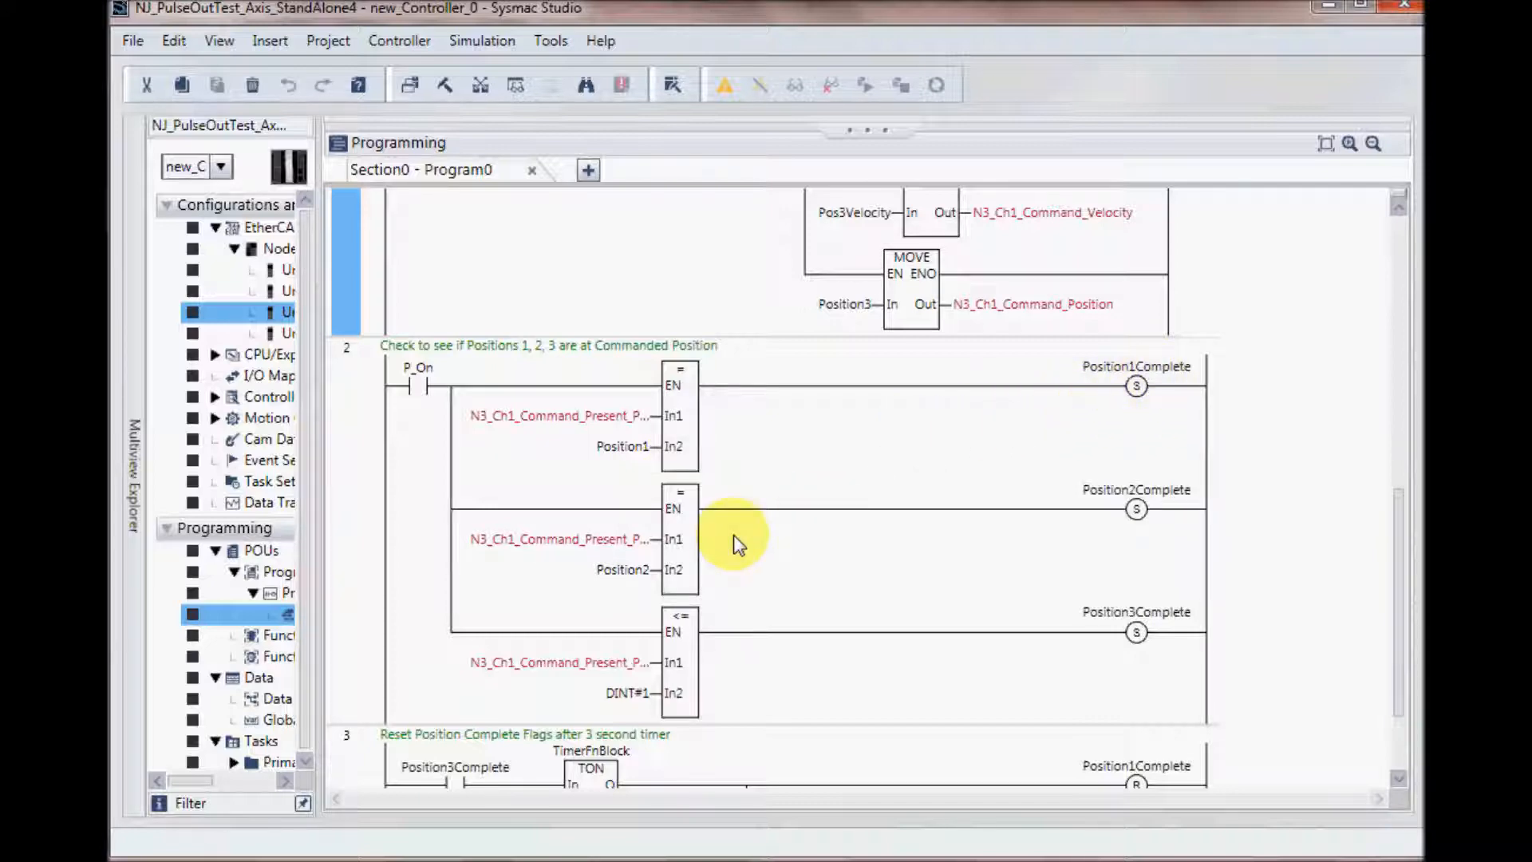
mouse_move(643, 580)
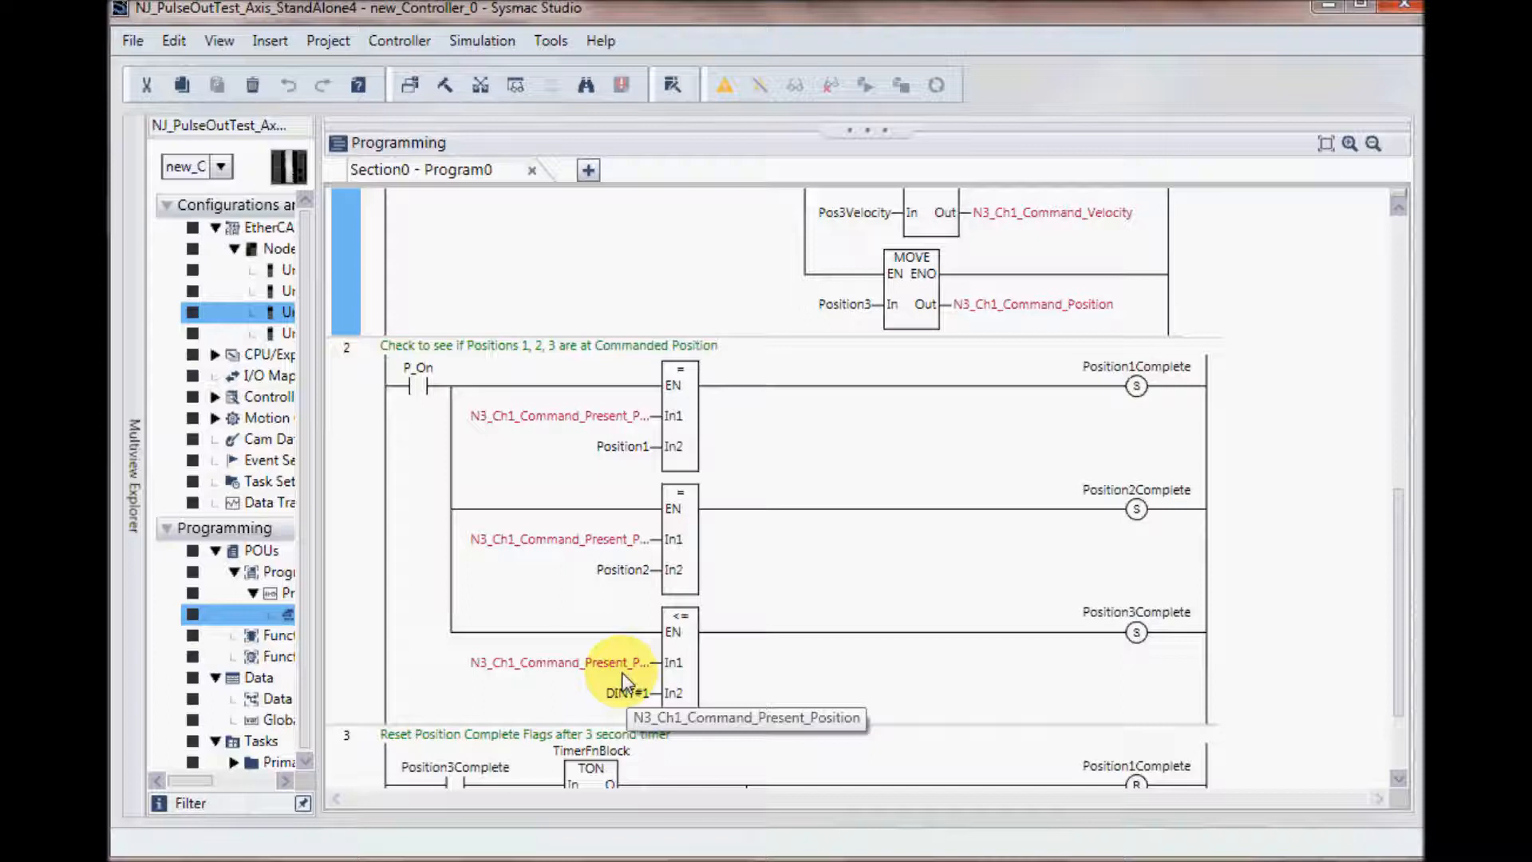
mouse_move(1158, 631)
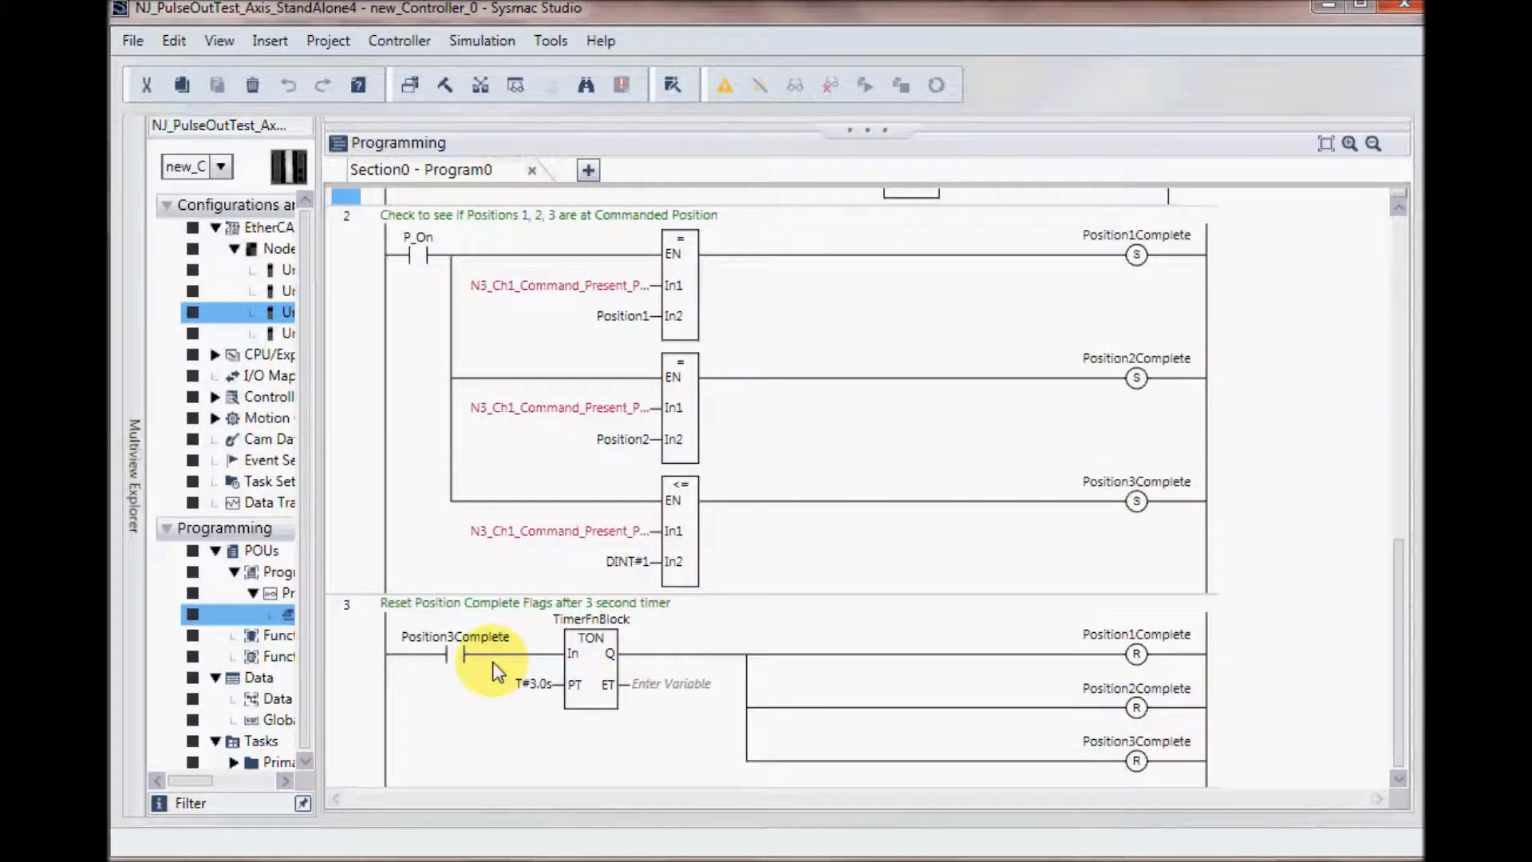
mouse_move(591, 669)
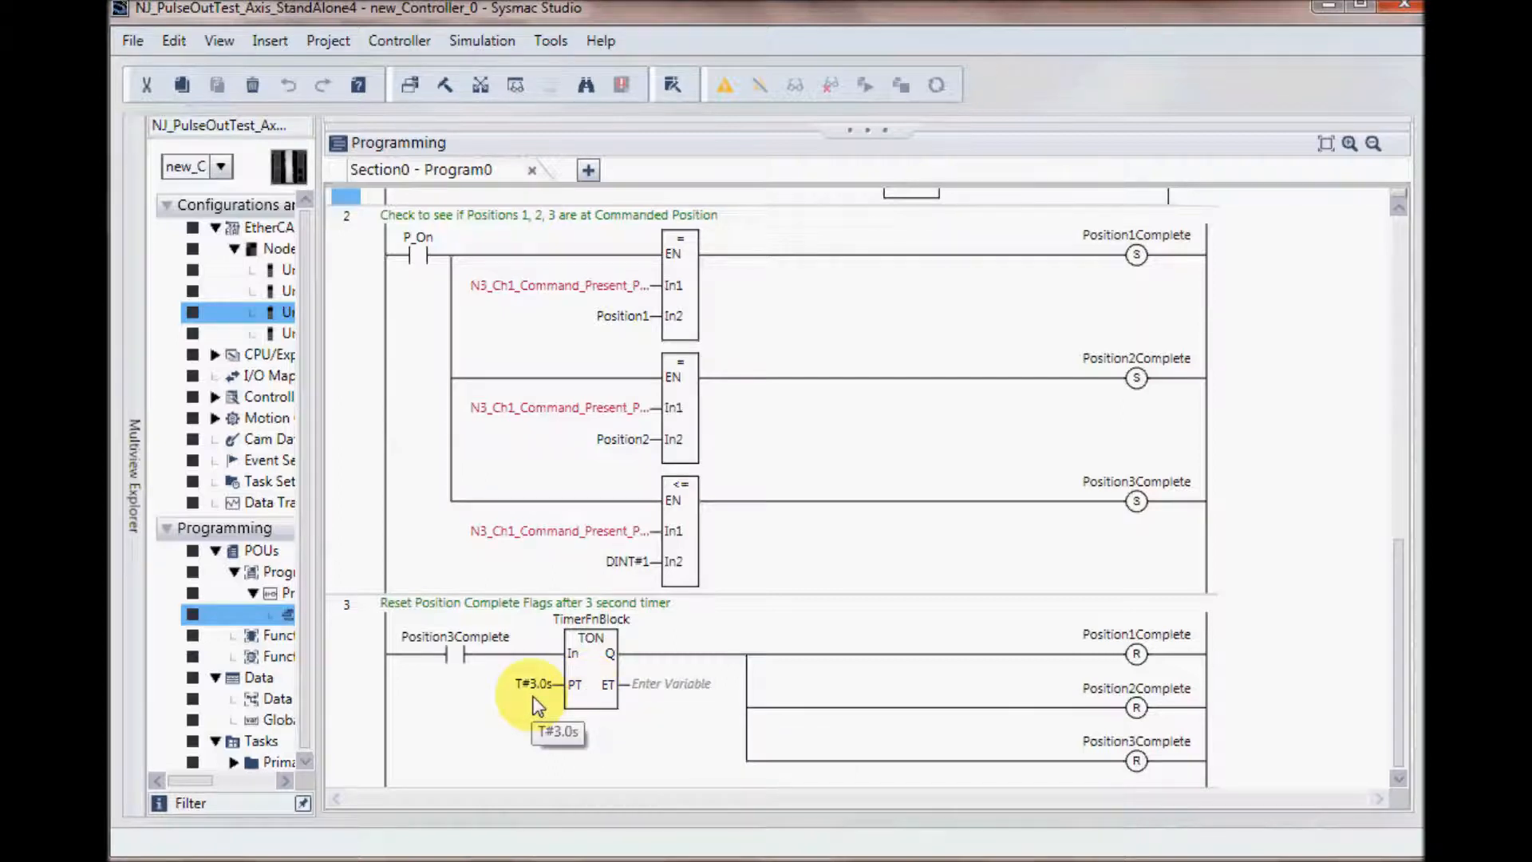
mouse_move(1001, 704)
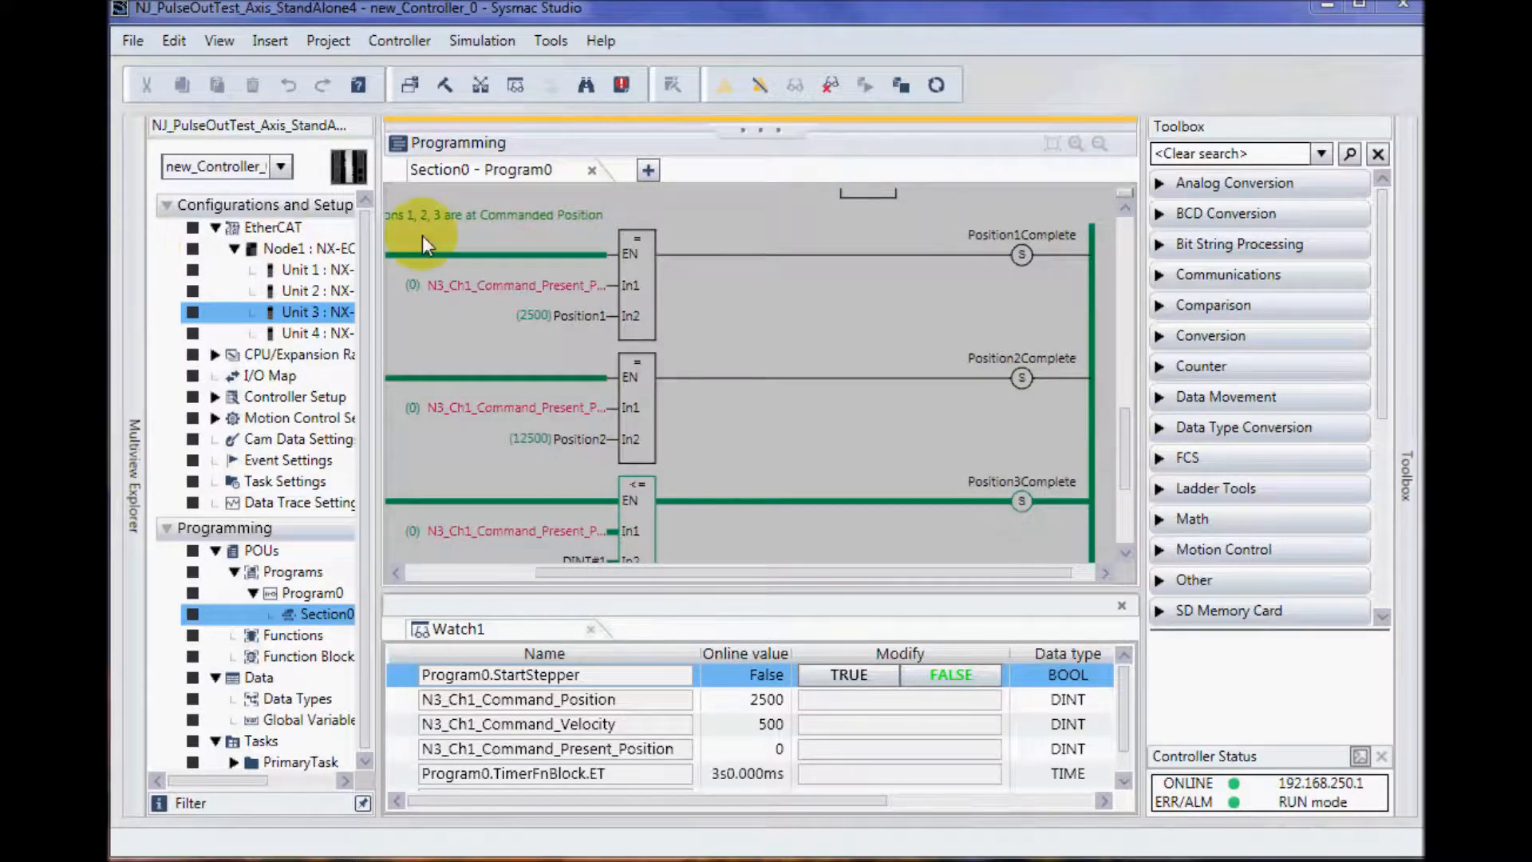
mouse_move(826, 311)
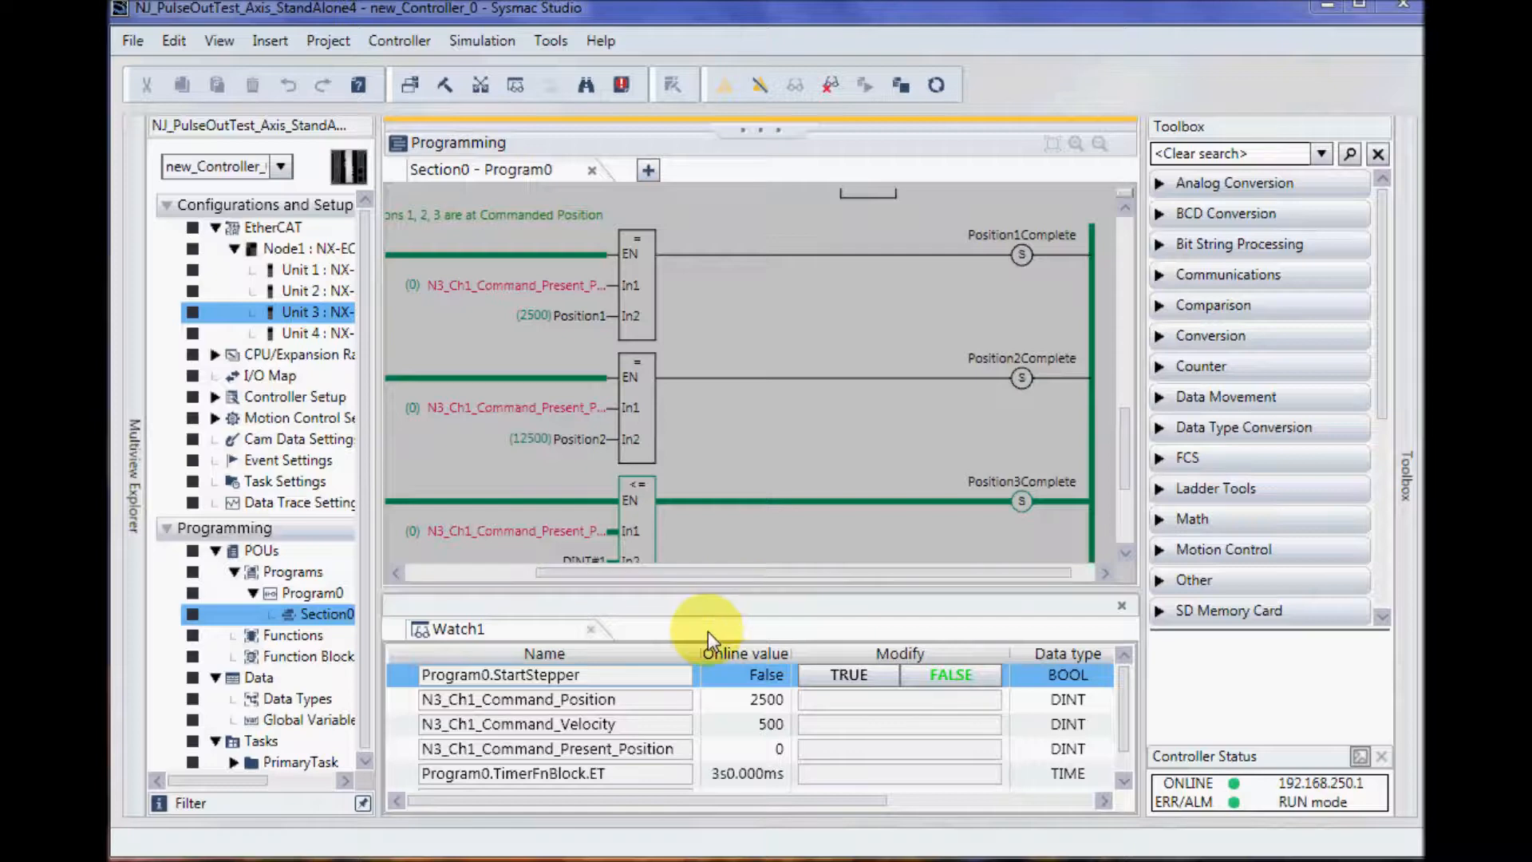
mouse_move(649, 684)
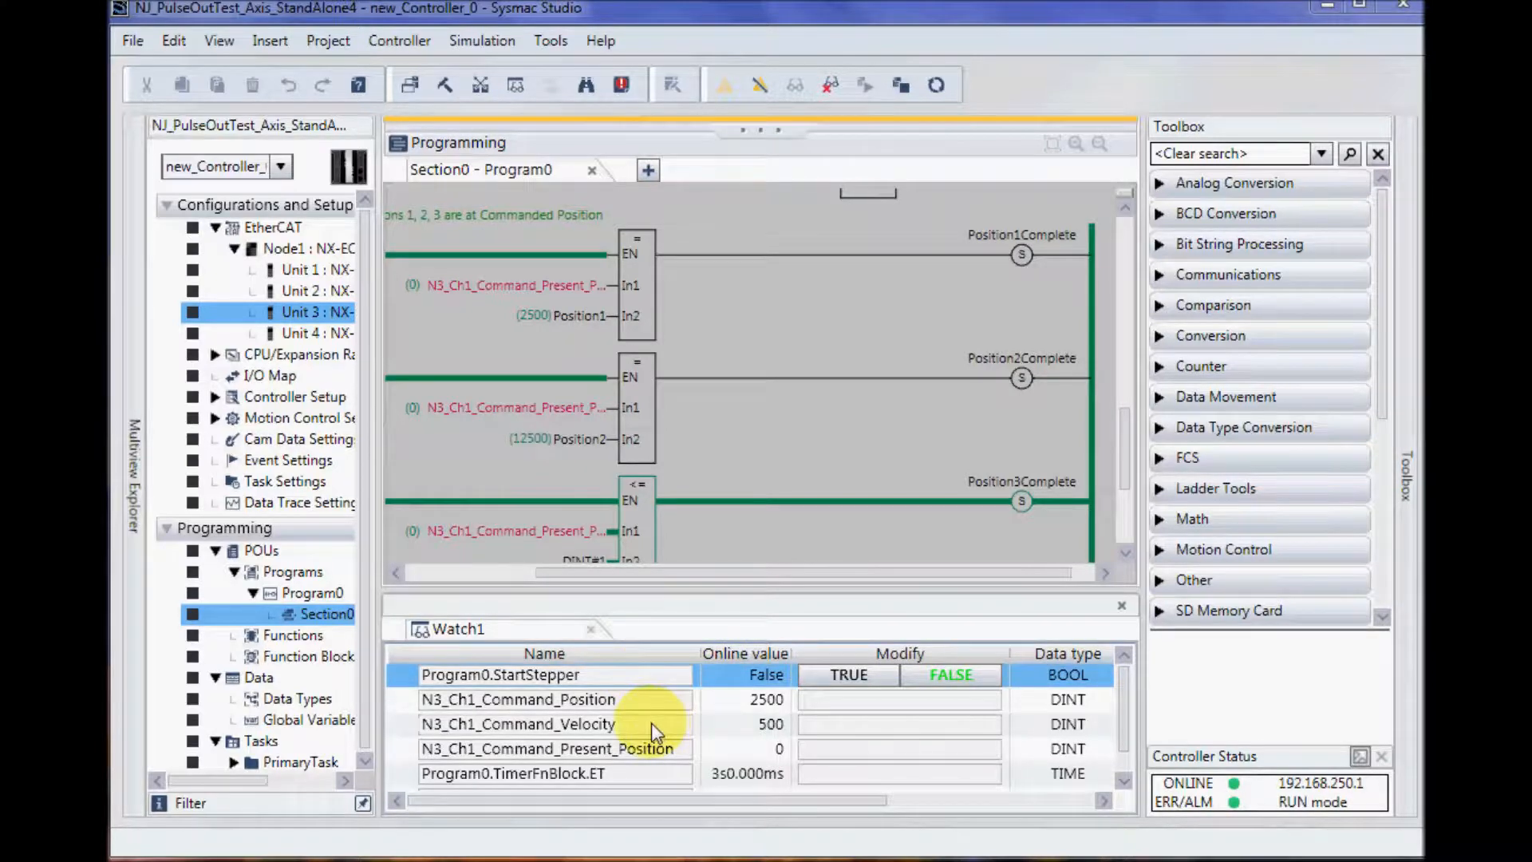
mouse_move(681, 754)
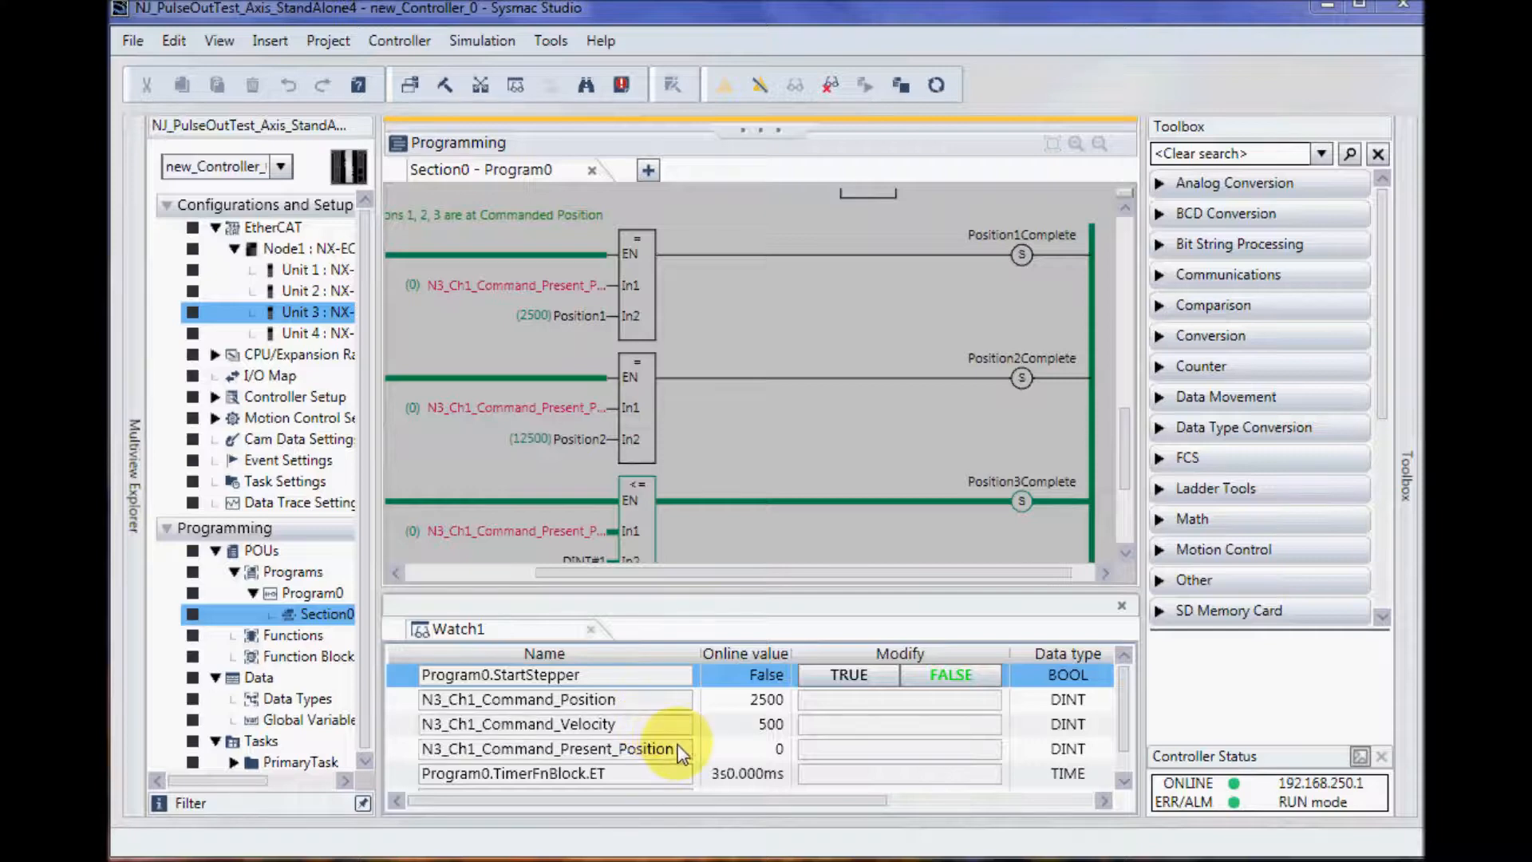
mouse_move(675, 782)
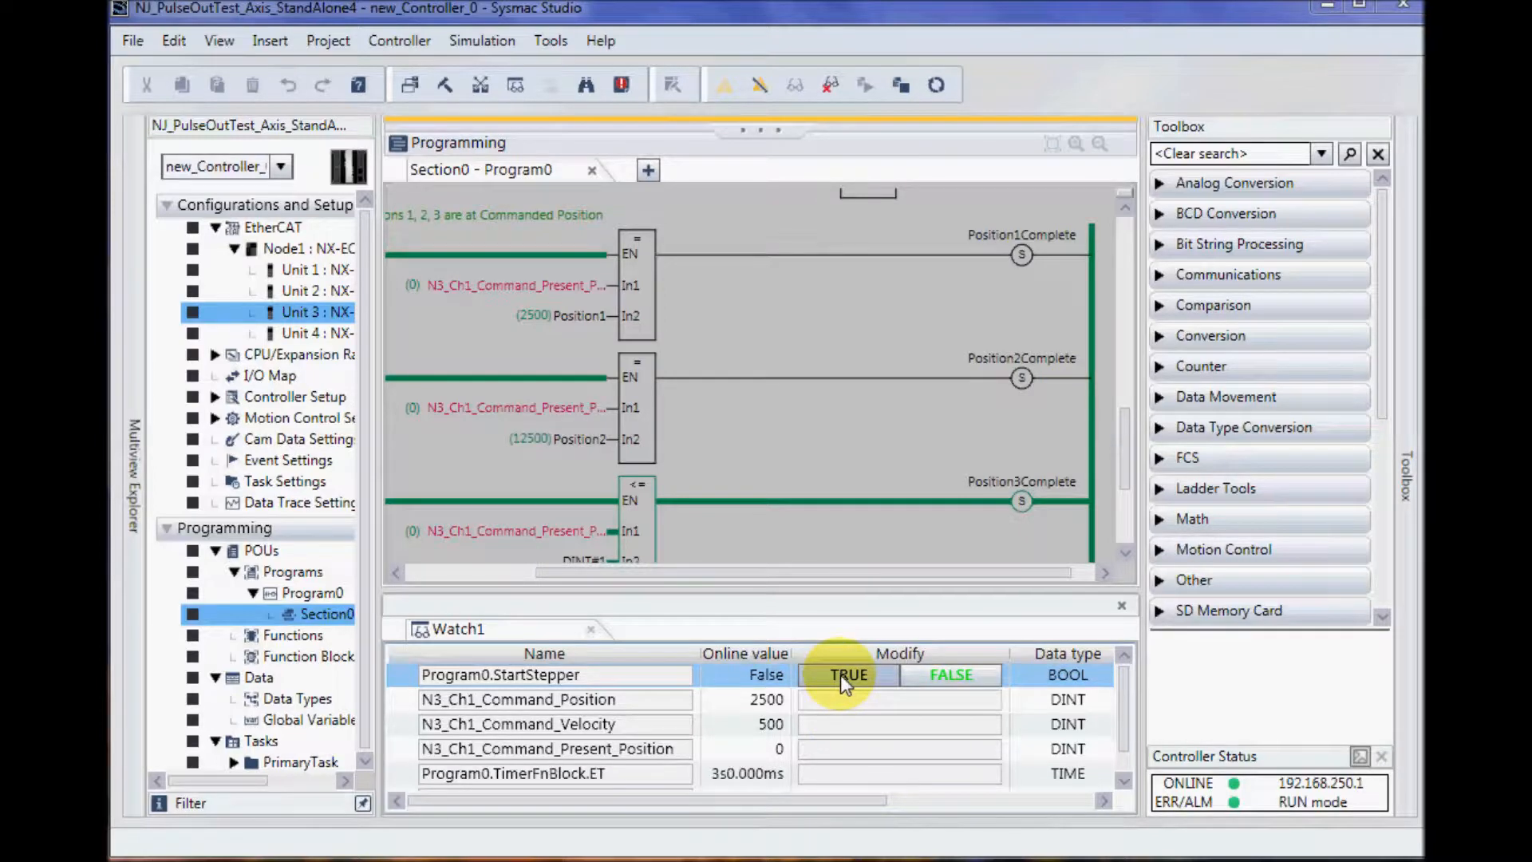
Set Program0.StartStepper TRUE in Watch1 to run the cycle, then back to FALSE.
click(846, 675)
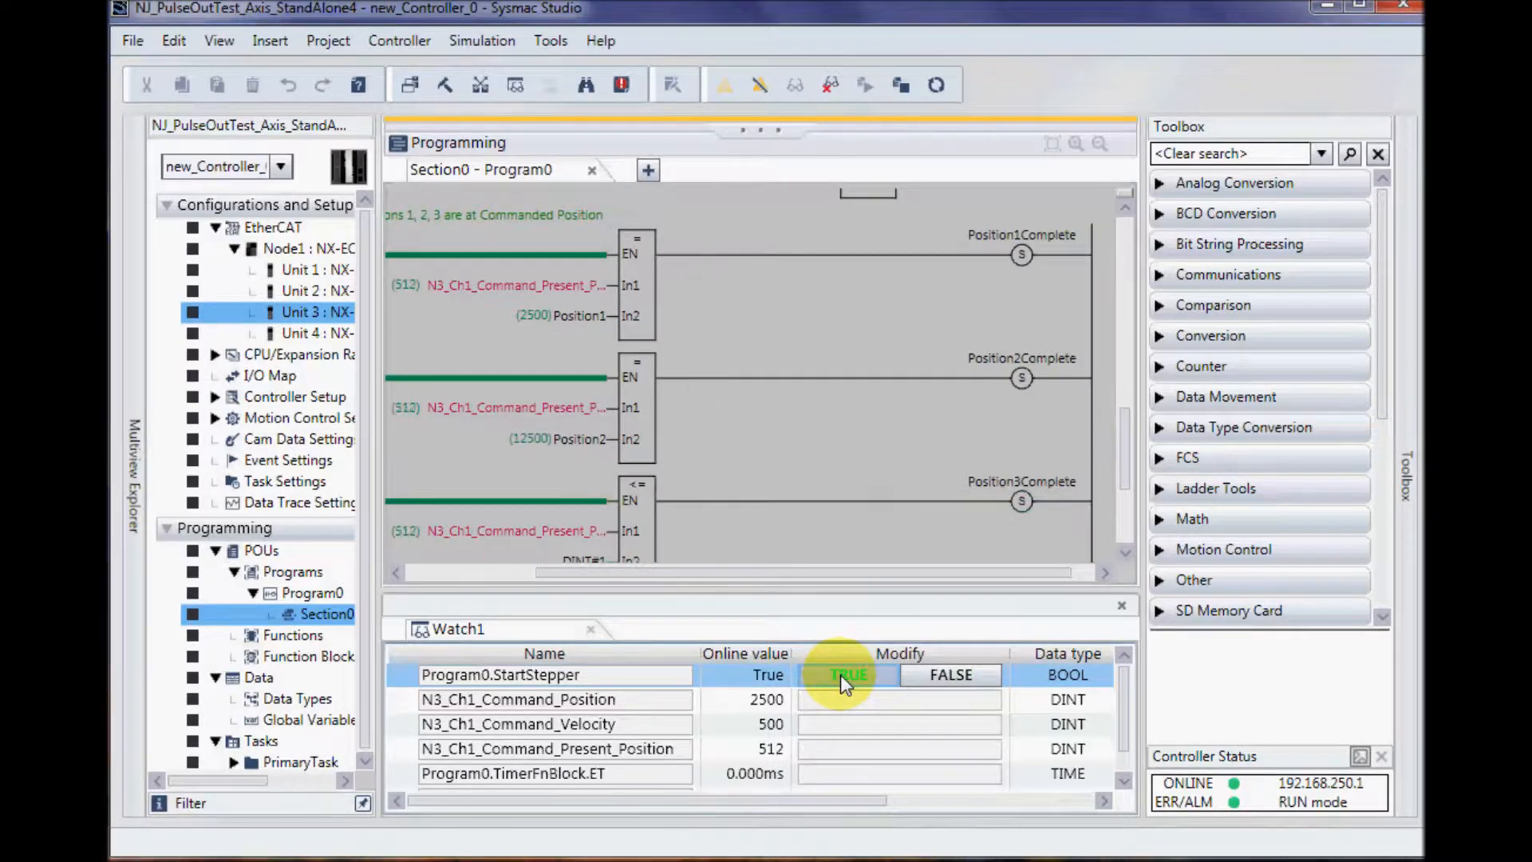
click(846, 674)
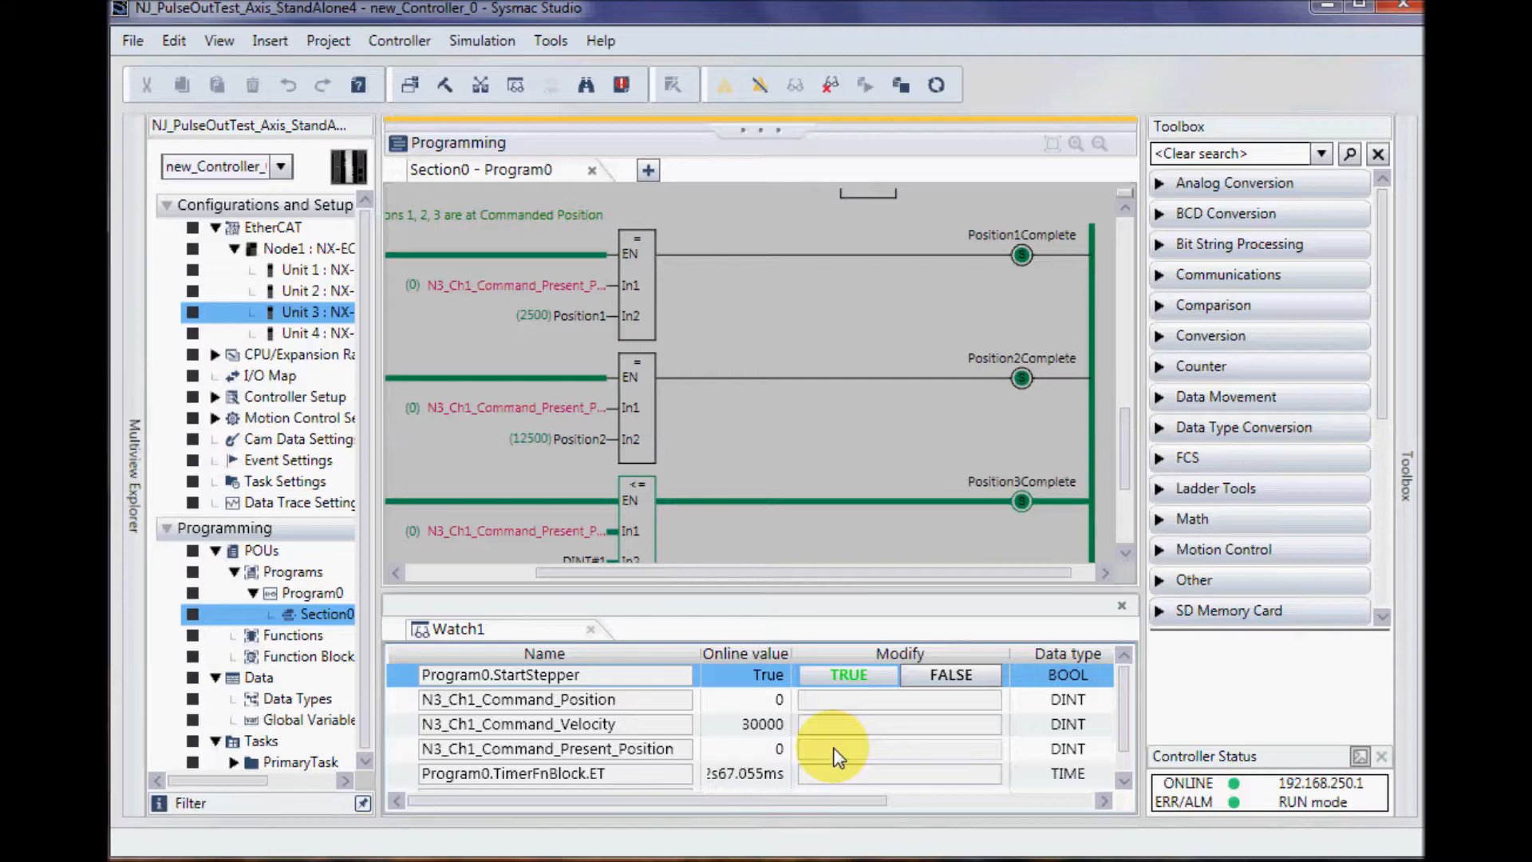
click(948, 675)
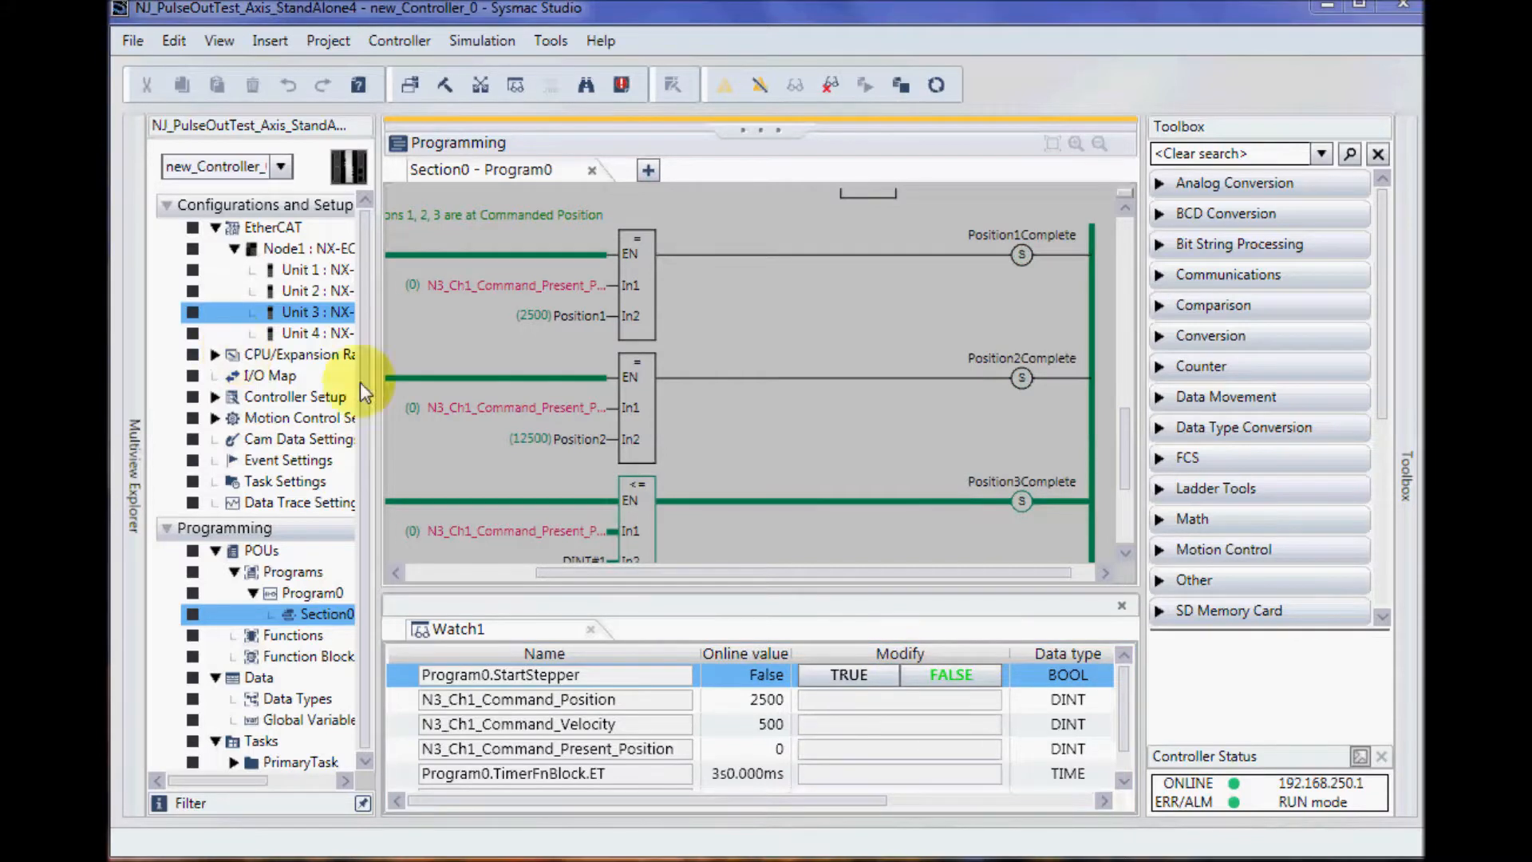